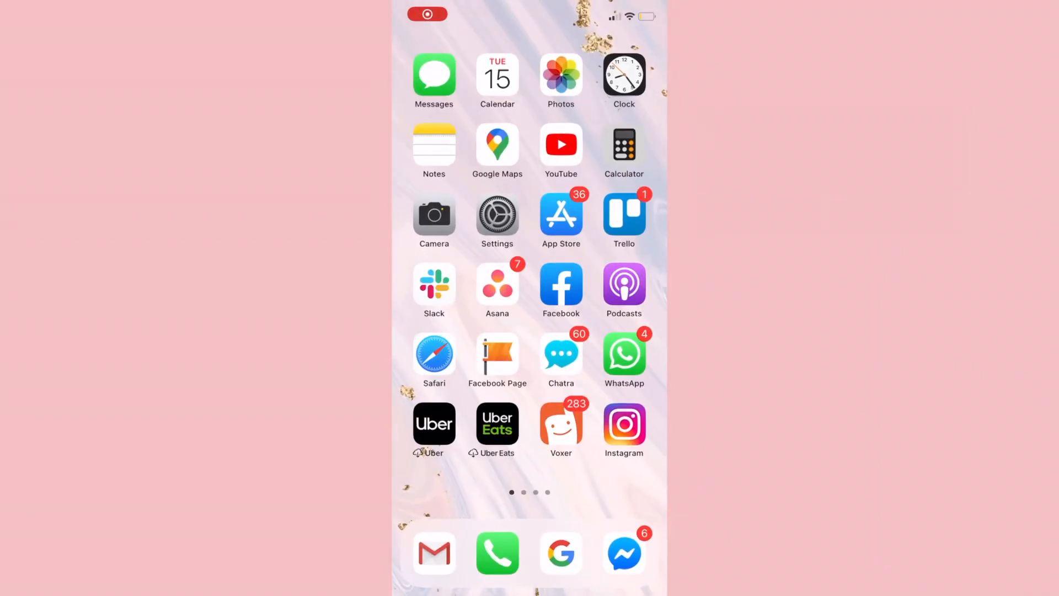
- Open the iPhone's Settings app and go into its Control Center options
{"action": "left_click", "coordinate": [497, 218]}
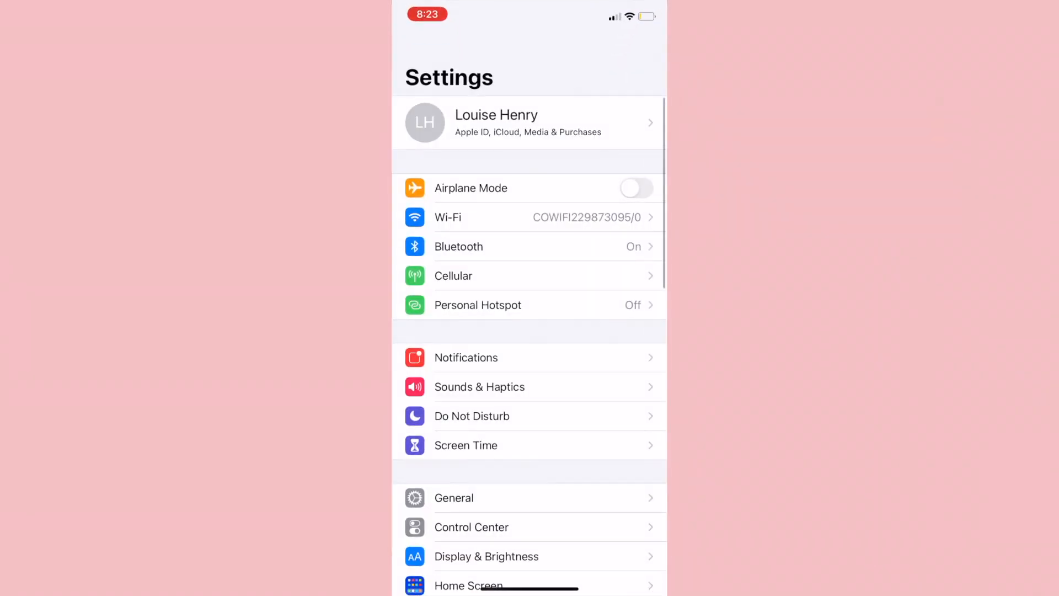
{"action": "left_click", "coordinate": [471, 527]}
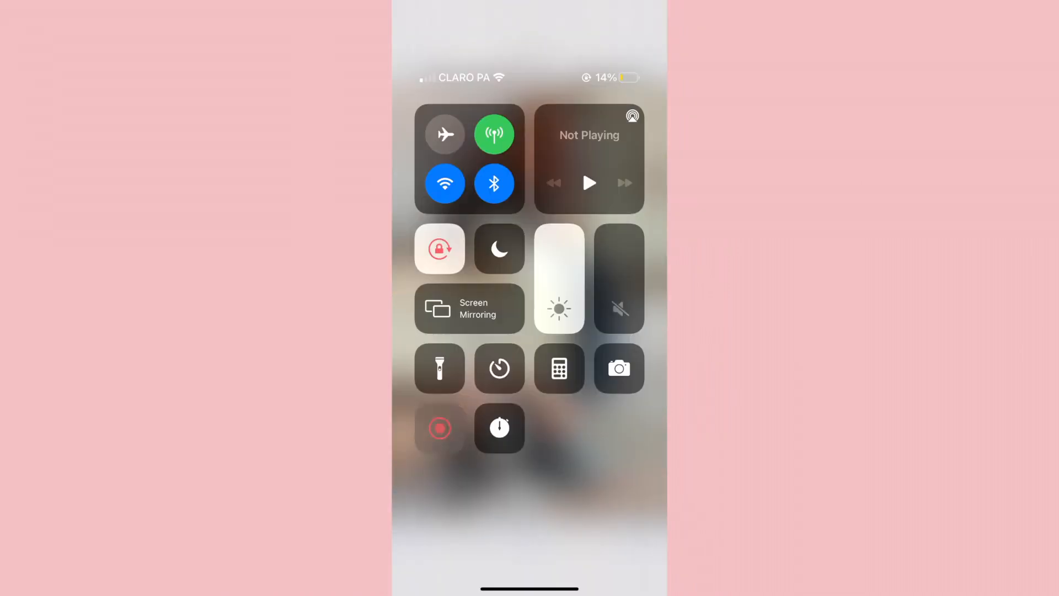
- Start a screen recording from the Control Center's Screen Recording button
{"action": "left_click", "coordinate": [439, 429]}
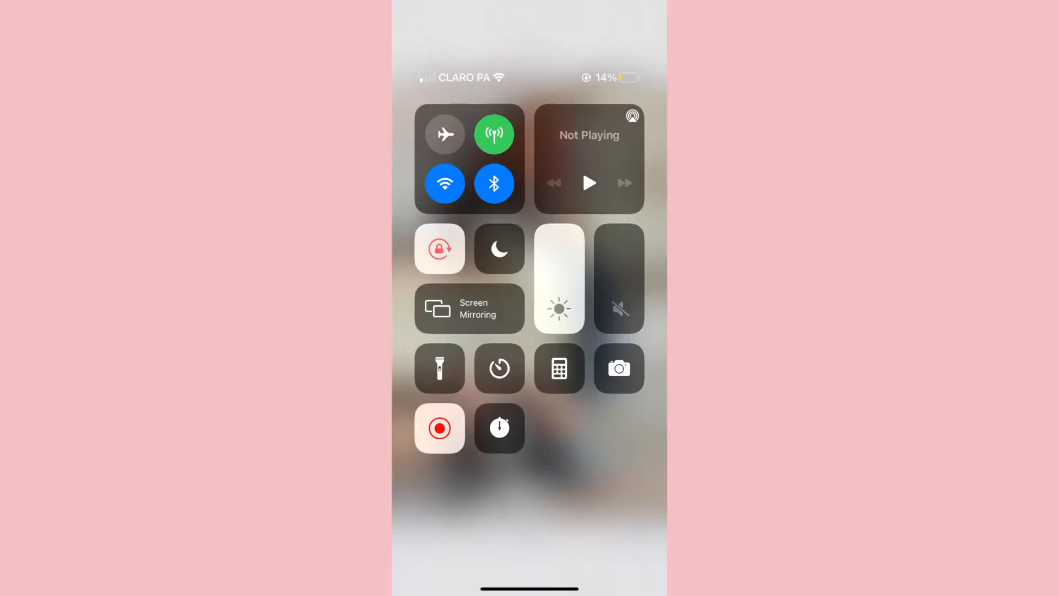
{"action": "left_click", "coordinate": [439, 428]}
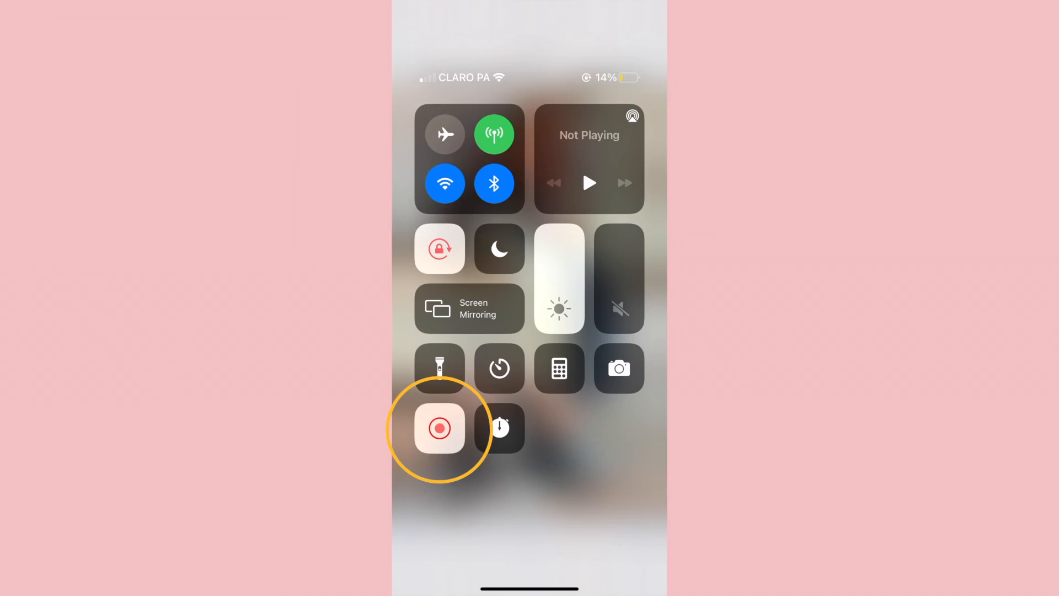
{"action": "left_click", "coordinate": [439, 428]}
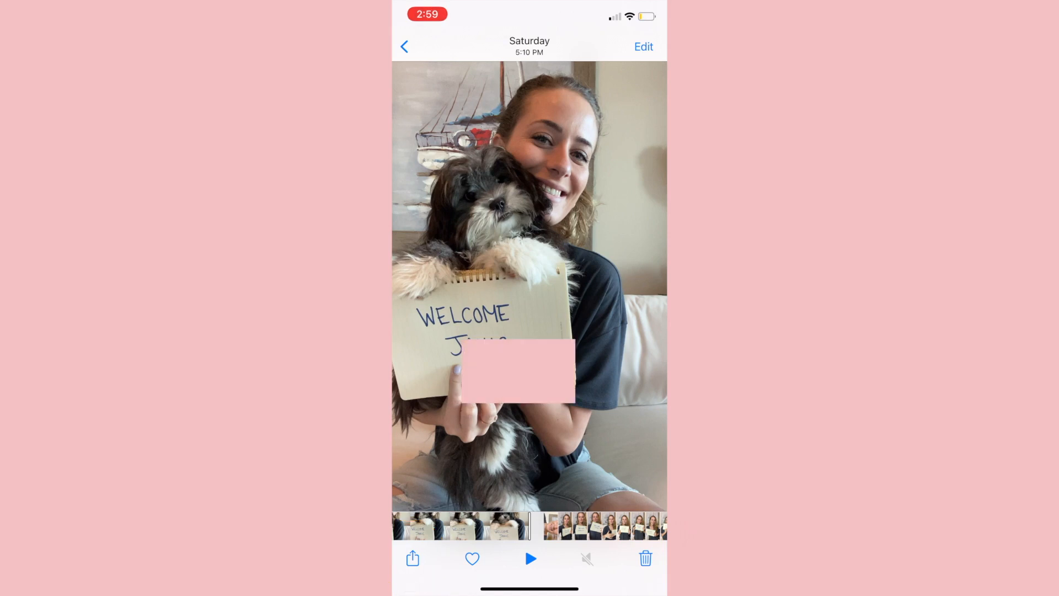
- Play the puppy welcome video in Photos so the screen recording captures it
{"action": "left_click", "coordinate": [412, 558]}
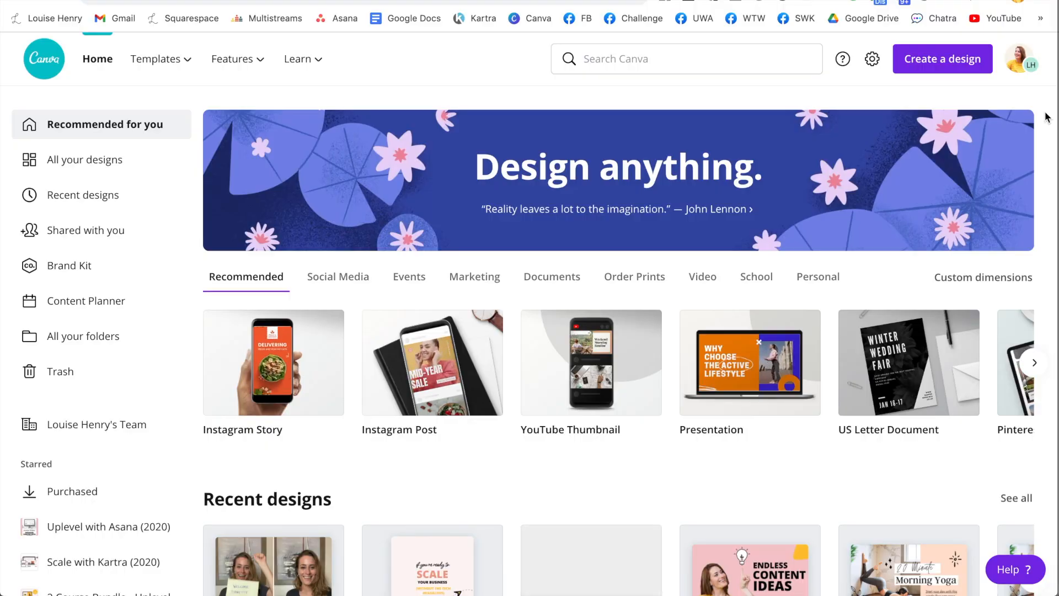
- Create a new blank design by searching 'youtube' and choosing the YouTube Thumbnail size
{"action": "left_click", "coordinate": [941, 59]}
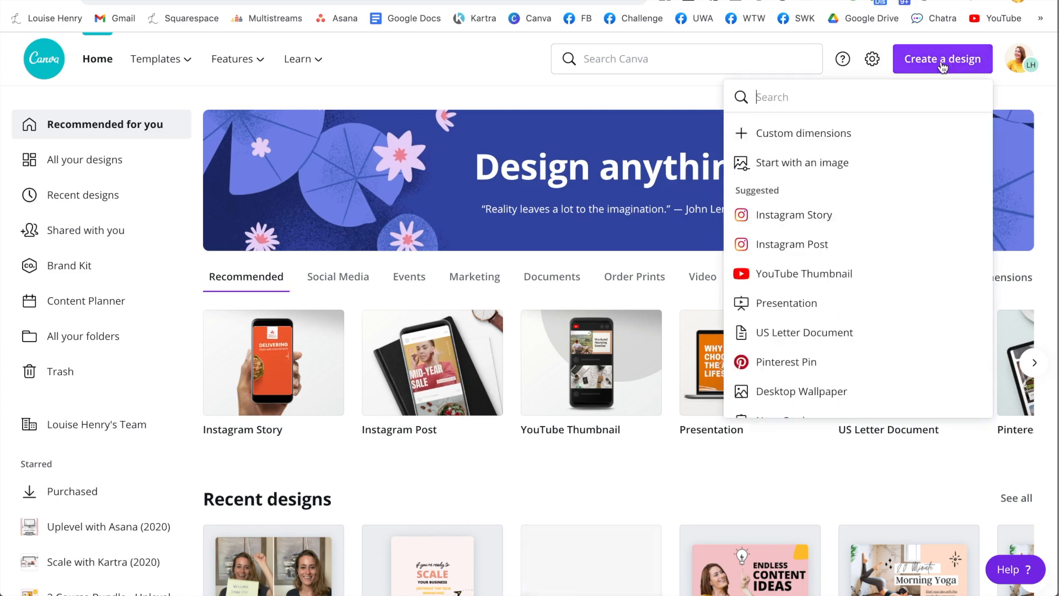
{"action": "type", "text": "youtube"}
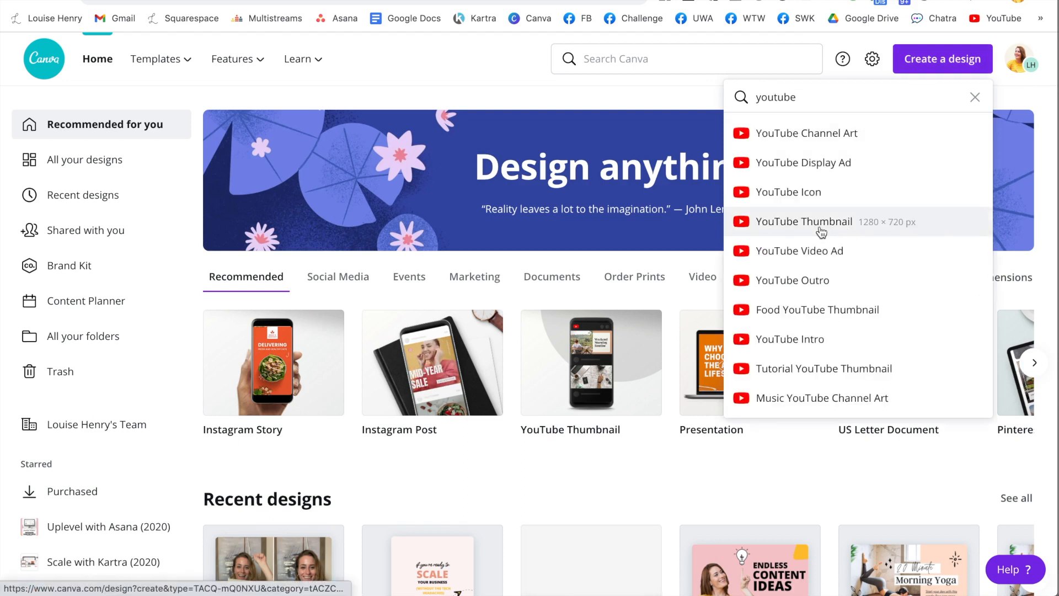
{"action": "left_click", "coordinate": [803, 220]}
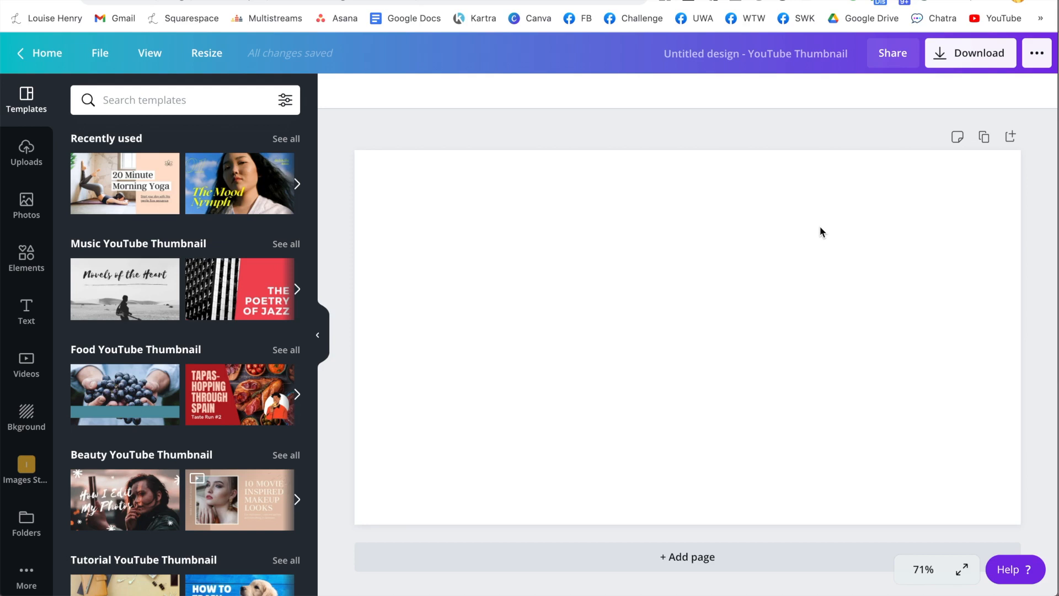
{"action": "mouse_move", "coordinate": [394, 447]}
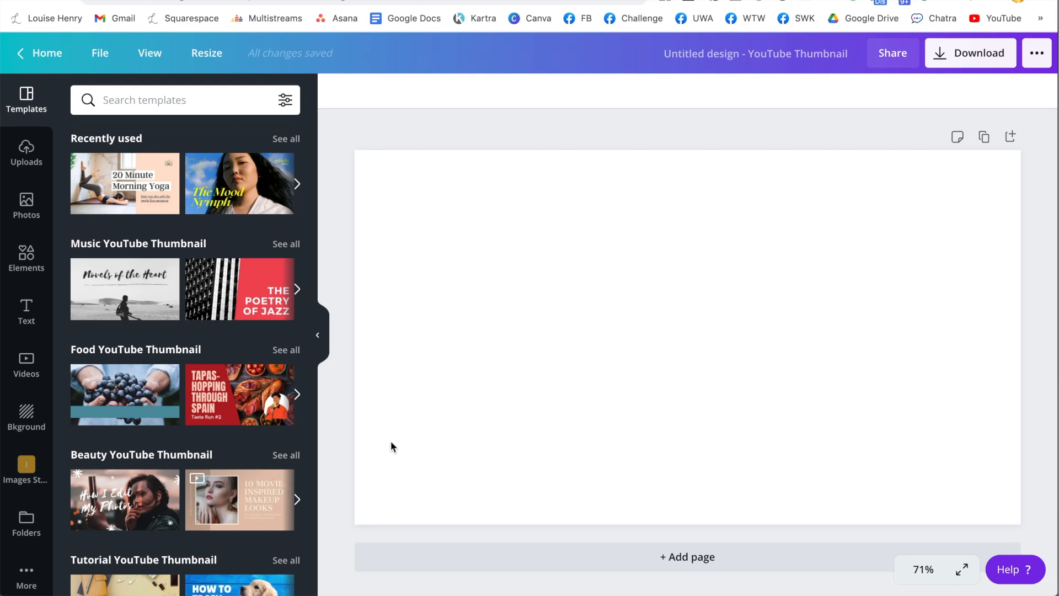
{"action": "mouse_move", "coordinate": [389, 464]}
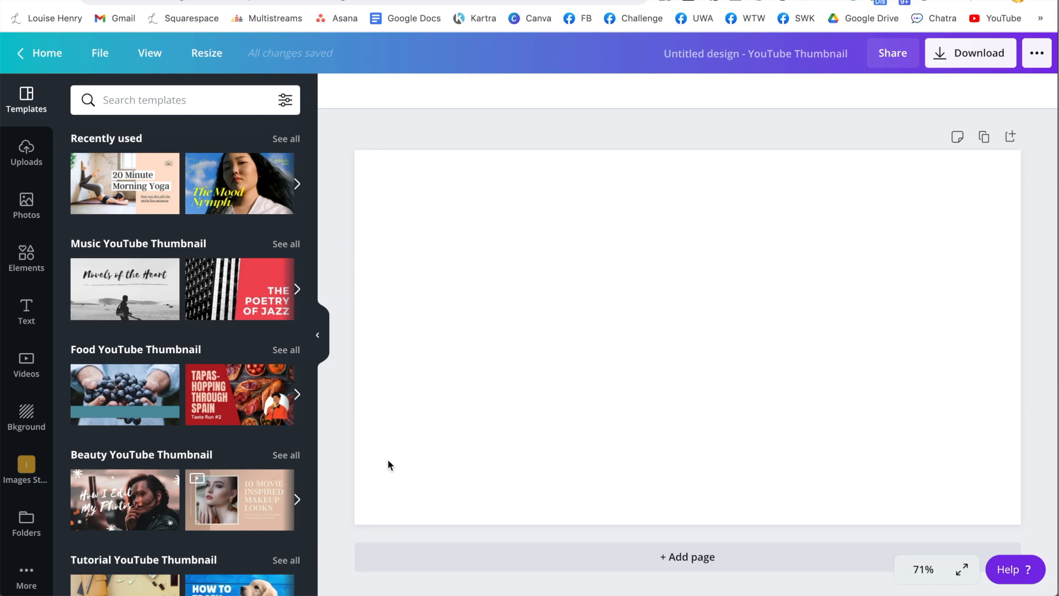
{"action": "mouse_move", "coordinate": [889, 383]}
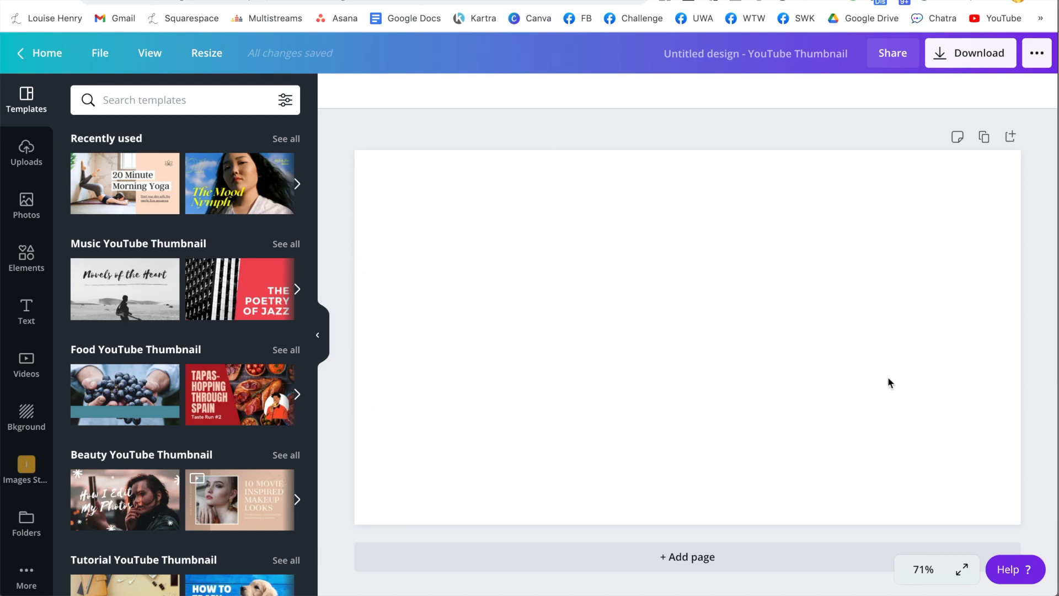
{"action": "mouse_move", "coordinate": [849, 407]}
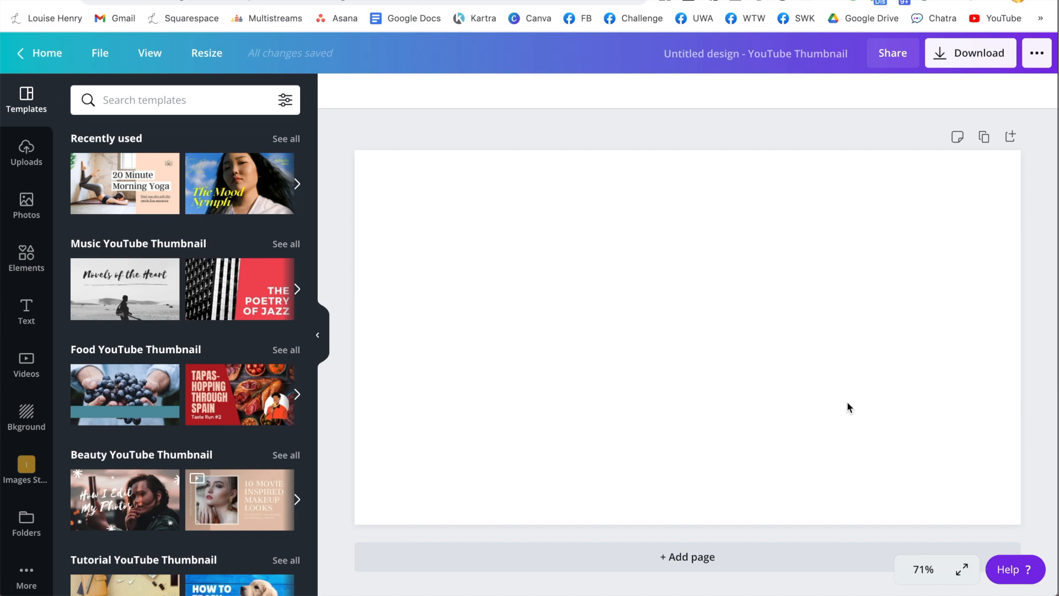
{"action": "mouse_move", "coordinate": [330, 424]}
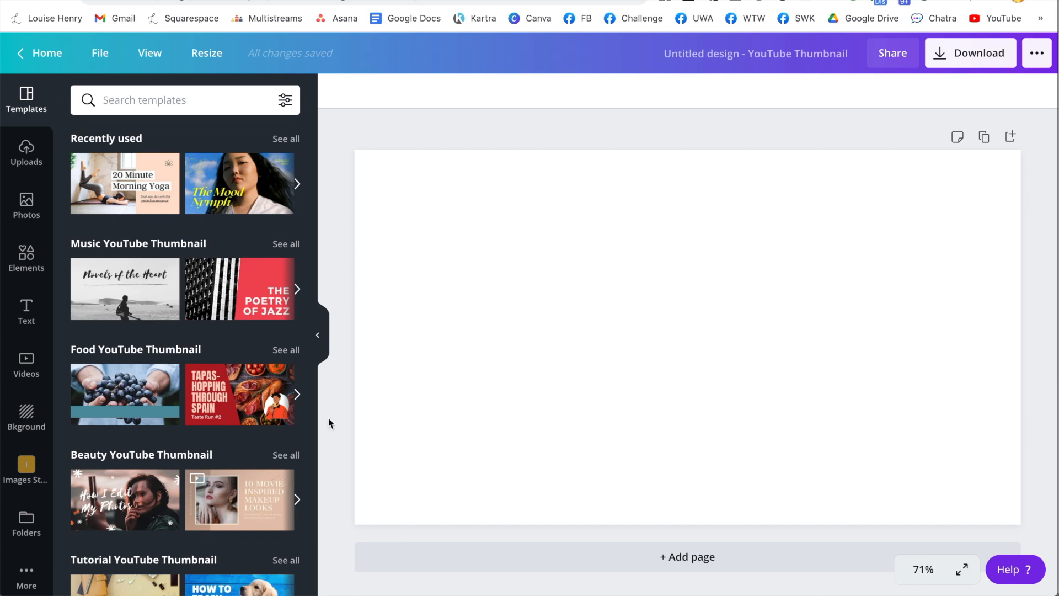
- Search the Elements library for 'iphone' to list phone-frame graphics
{"action": "left_click", "coordinate": [27, 258]}
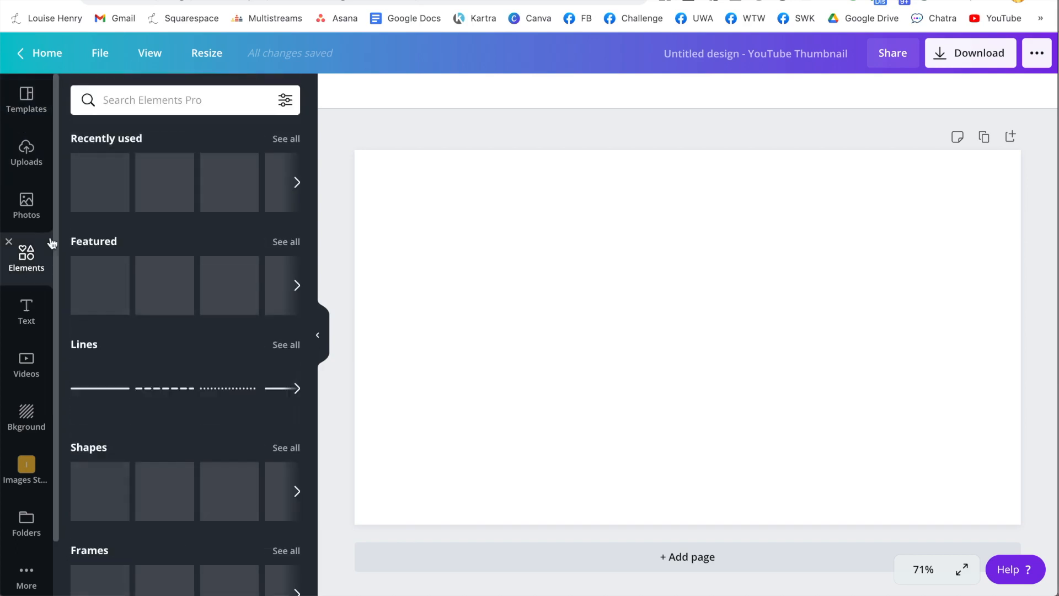
{"action": "type", "text": "iphone"}
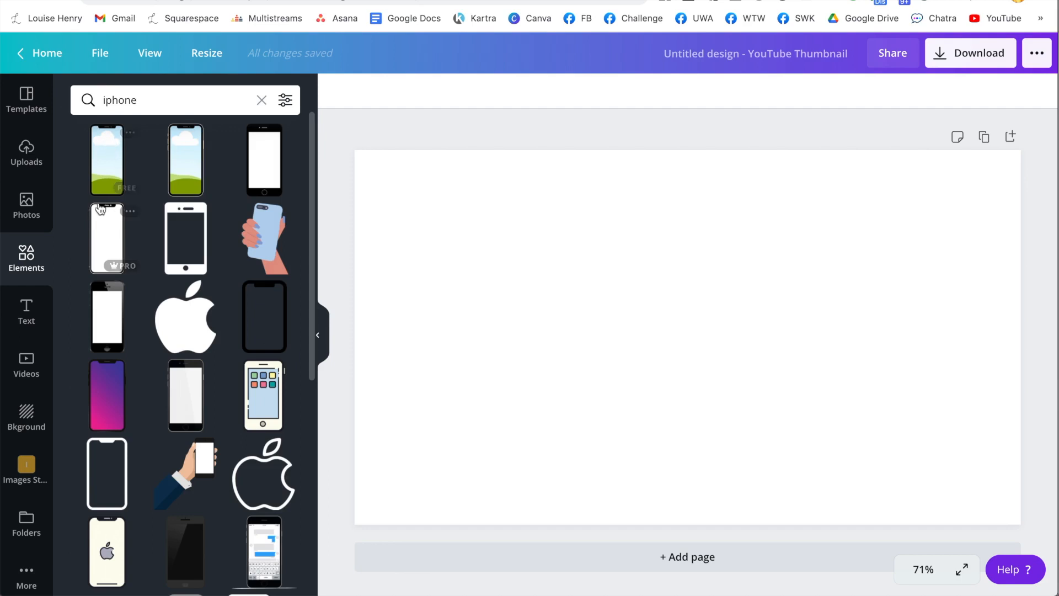
{"action": "mouse_move", "coordinate": [115, 178]}
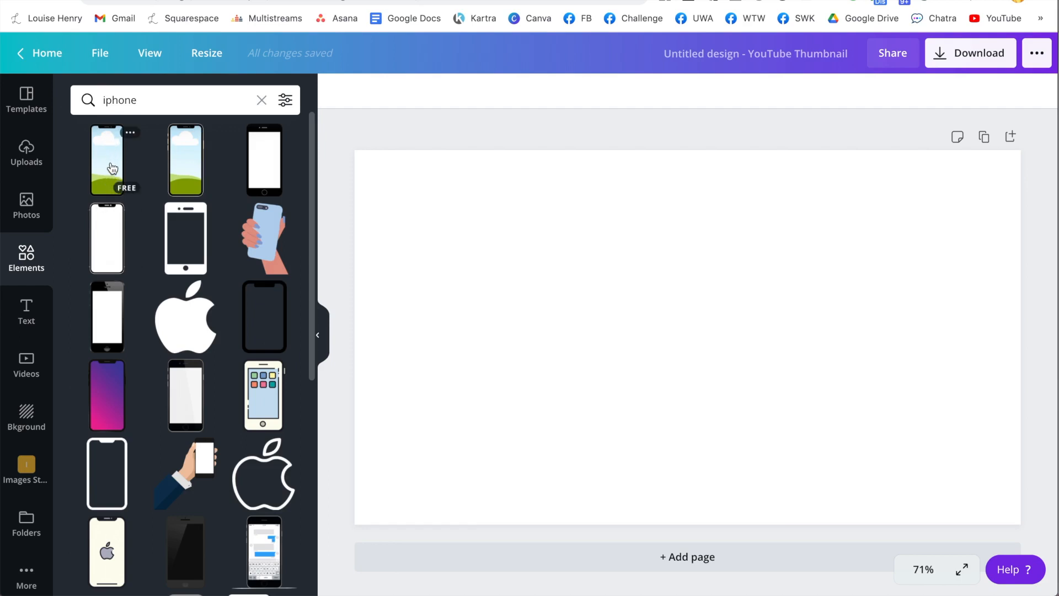
- Add the cartoon phone frame to the thumbnail, enlarge it and move it toward the left
{"action": "left_click", "coordinate": [112, 160]}
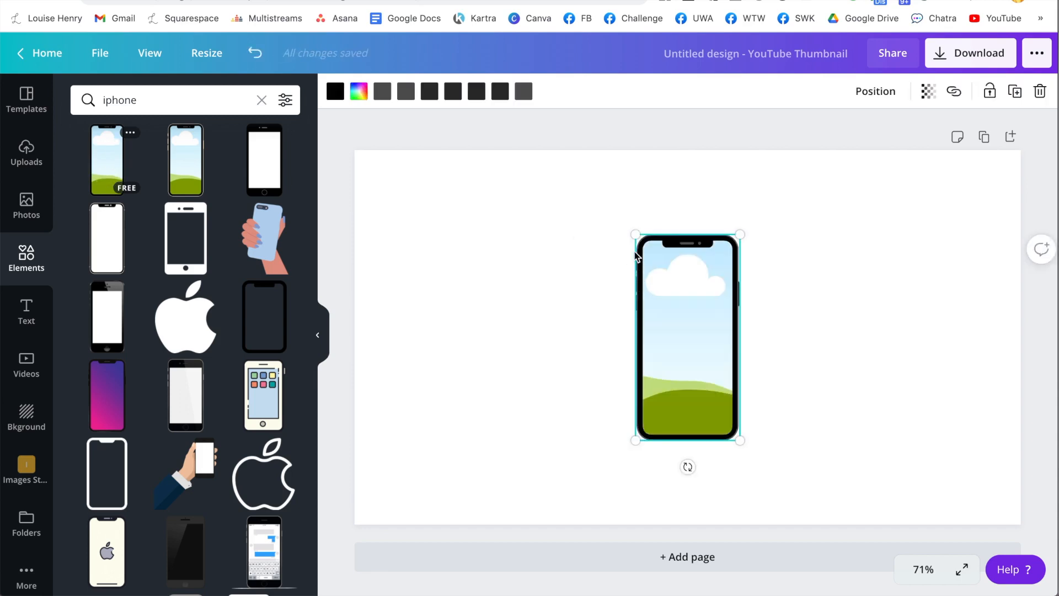
{"action": "left_click_drag", "start_coordinate": [633, 234], "coordinate": [597, 164]}
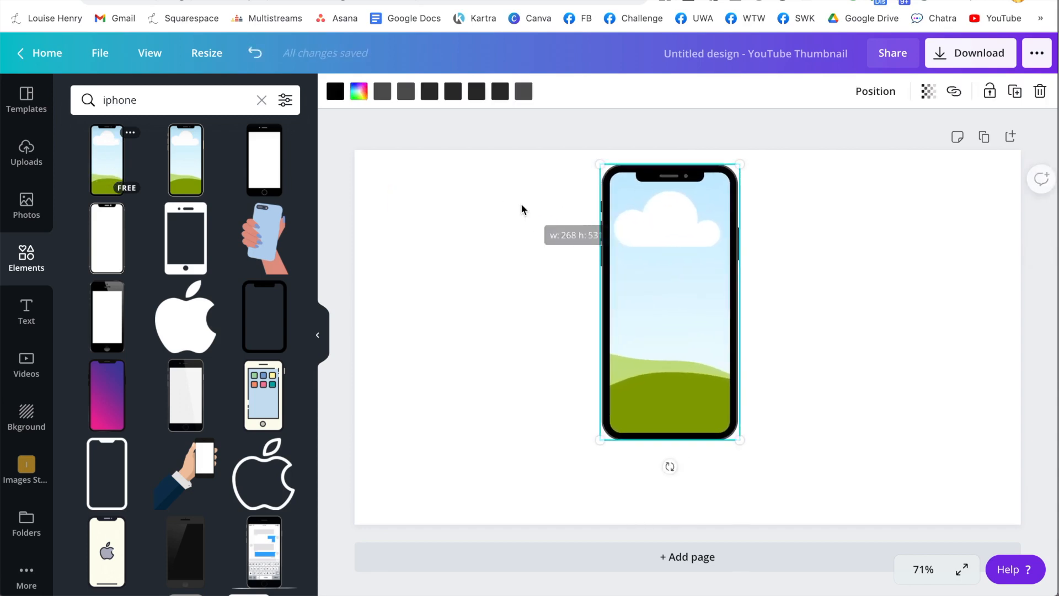
{"action": "left_click_drag", "start_coordinate": [740, 440], "coordinate": [774, 504]}
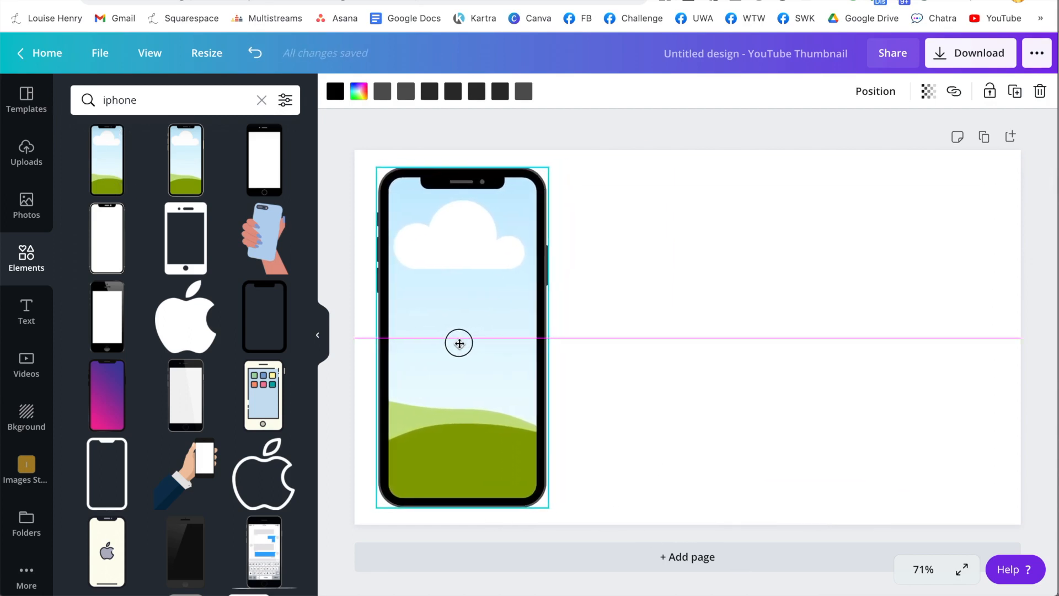
{"action": "left_click_drag", "start_coordinate": [459, 342], "coordinate": [688, 338]}
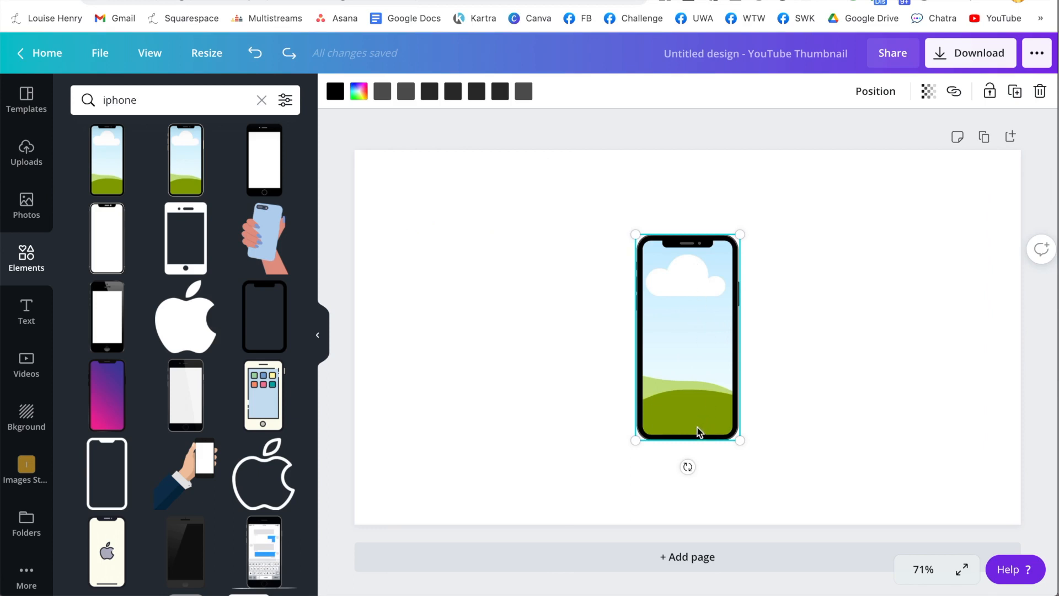
{"action": "mouse_move", "coordinate": [716, 429]}
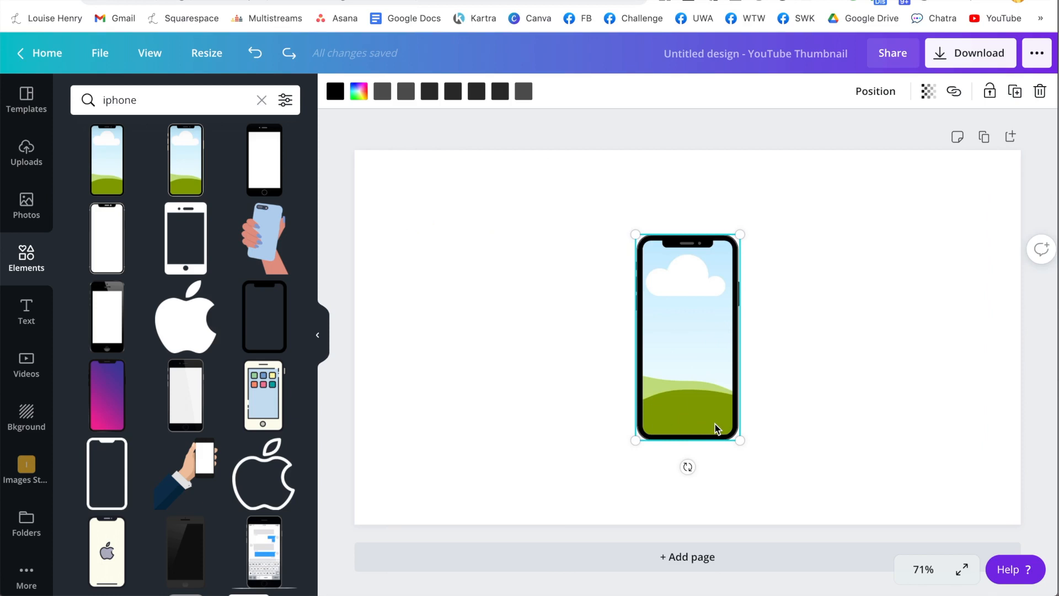
{"action": "mouse_move", "coordinate": [627, 233]}
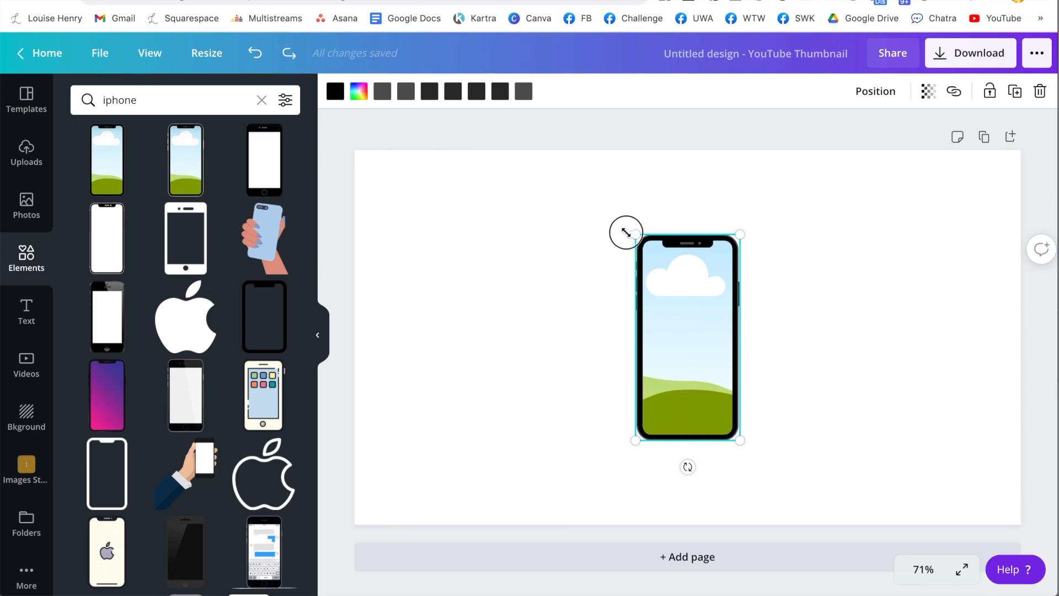
- Enlarge the phone frame further and nudge it against the page's left edge
{"action": "left_click_drag", "start_coordinate": [624, 233], "coordinate": [597, 165]}
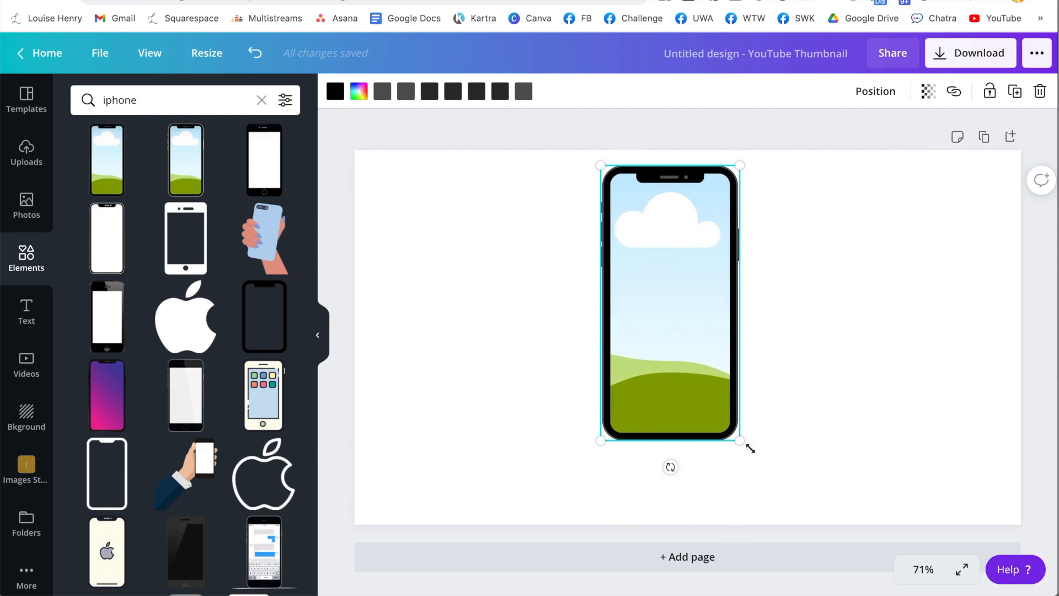
{"action": "left_click_drag", "start_coordinate": [741, 440], "coordinate": [775, 498]}
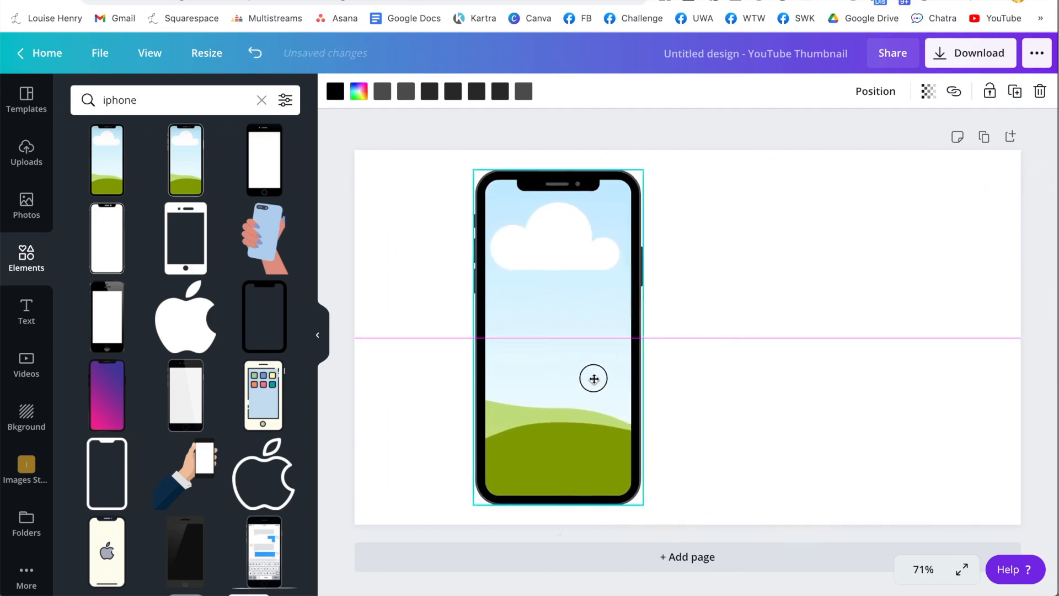
{"action": "left_click_drag", "start_coordinate": [594, 378], "coordinate": [505, 383]}
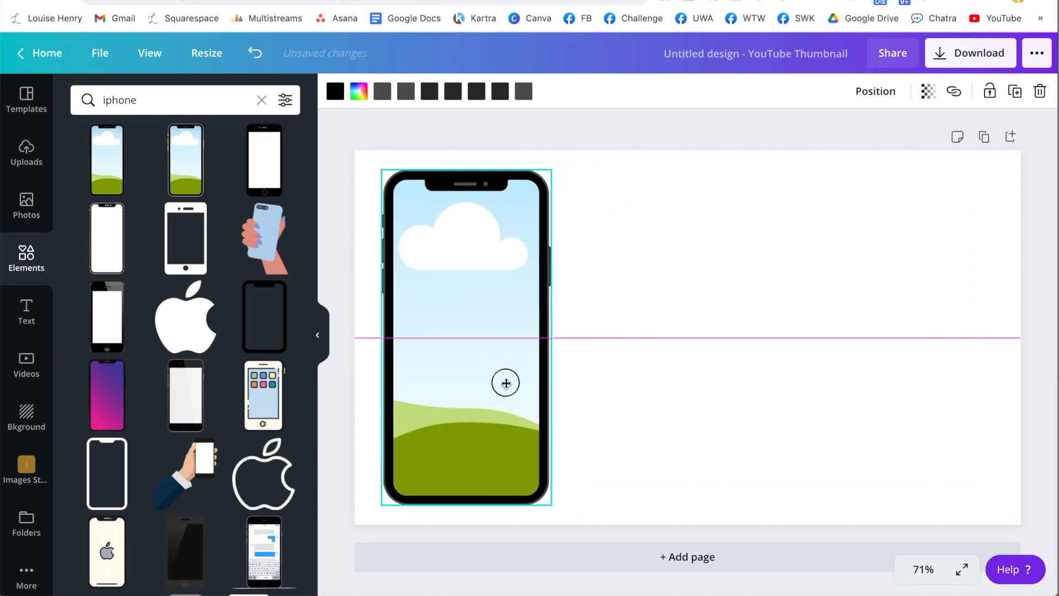
{"action": "left_click", "coordinate": [26, 152]}
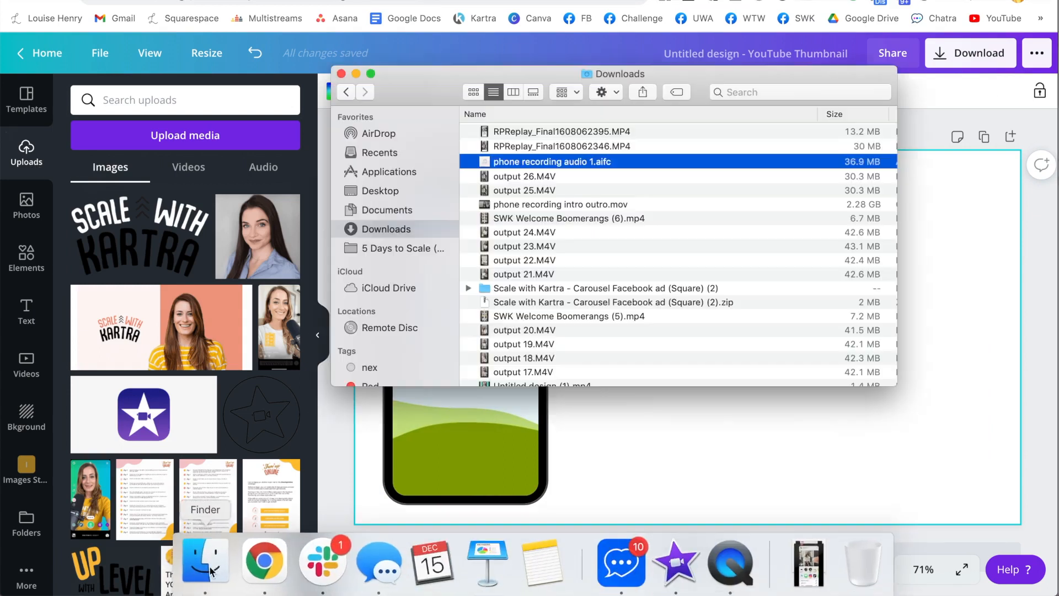
- Upload the phone screen recording and drop the 24.6s clip into the phone frame
{"action": "left_click_drag", "start_coordinate": [561, 146], "coordinate": [196, 228]}
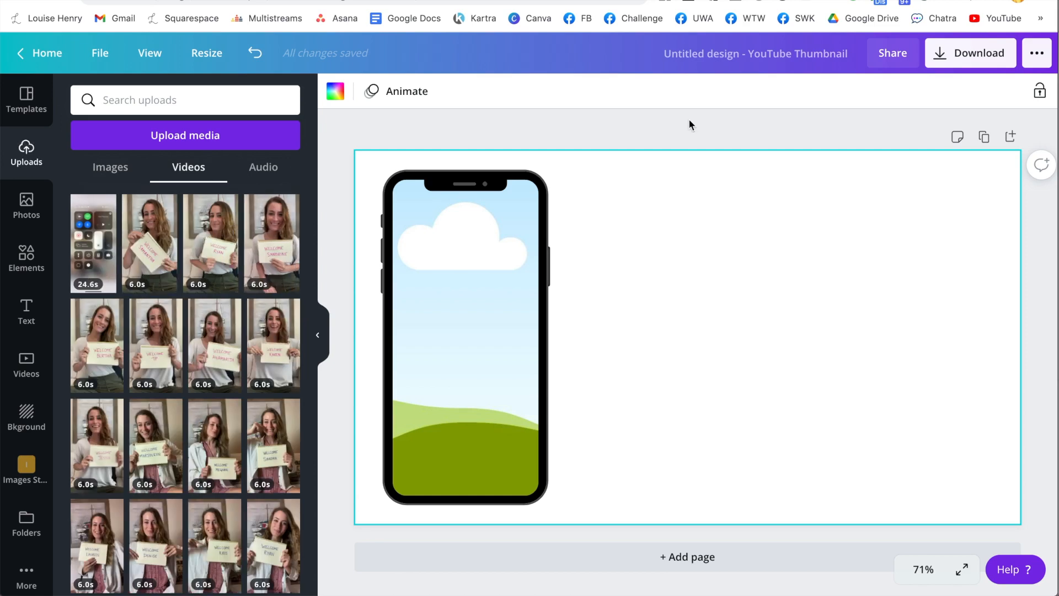
{"action": "mouse_move", "coordinate": [134, 204]}
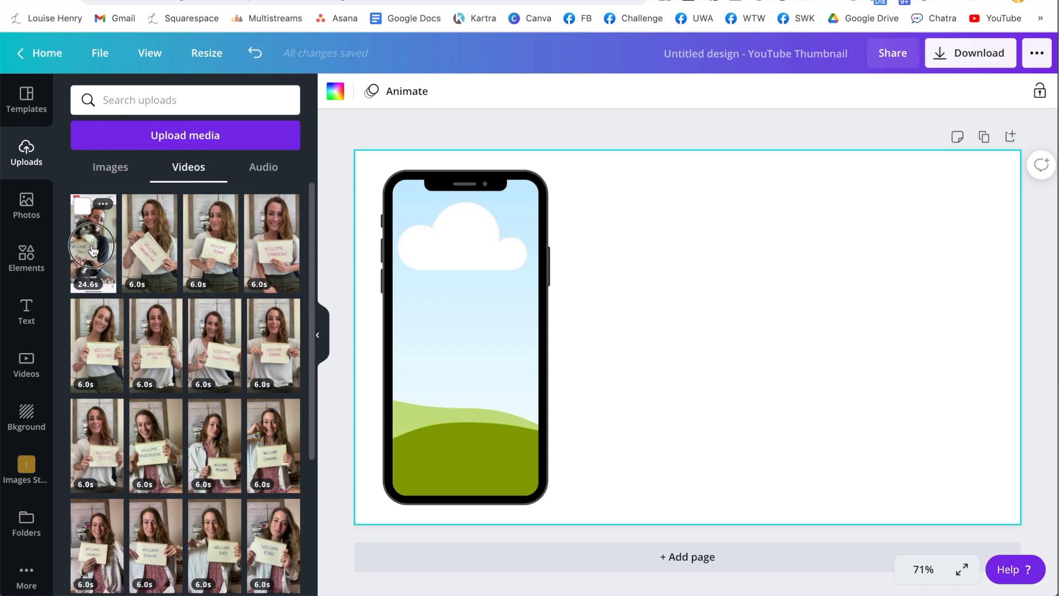
{"action": "left_click_drag", "start_coordinate": [92, 242], "coordinate": [465, 305]}
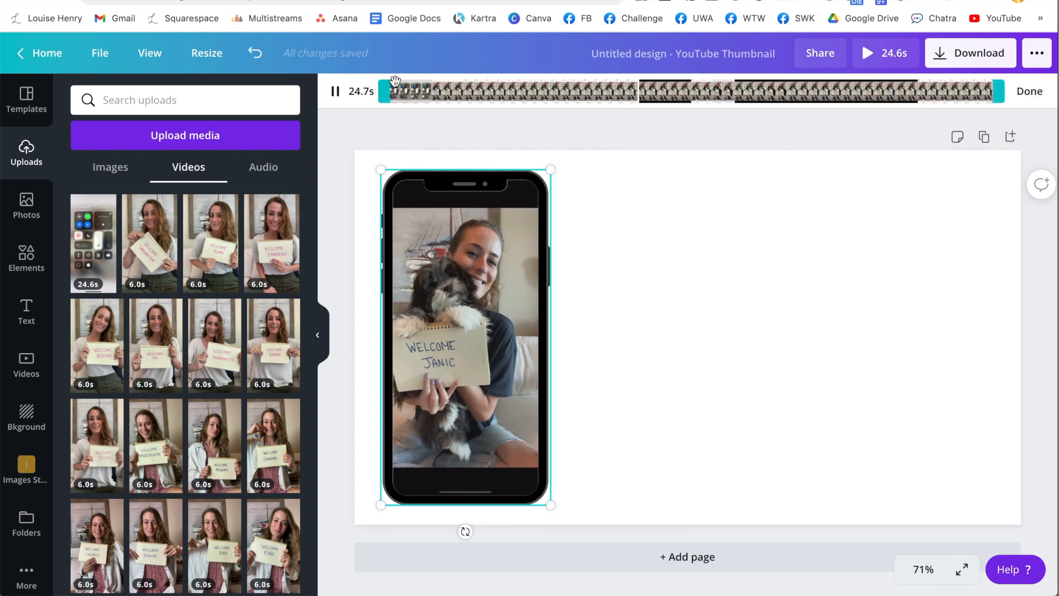
- Trim the clip's opening so it runs 21.9 seconds, preview it and confirm
{"action": "left_click_drag", "start_coordinate": [395, 90], "coordinate": [388, 89]}
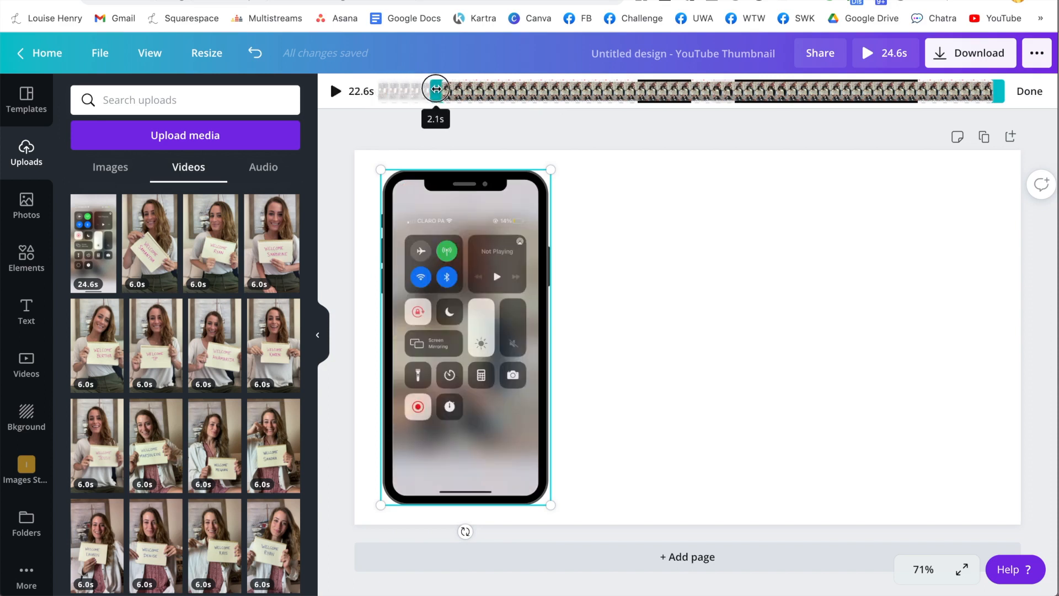
{"action": "left_click_drag", "start_coordinate": [436, 89], "coordinate": [454, 85]}
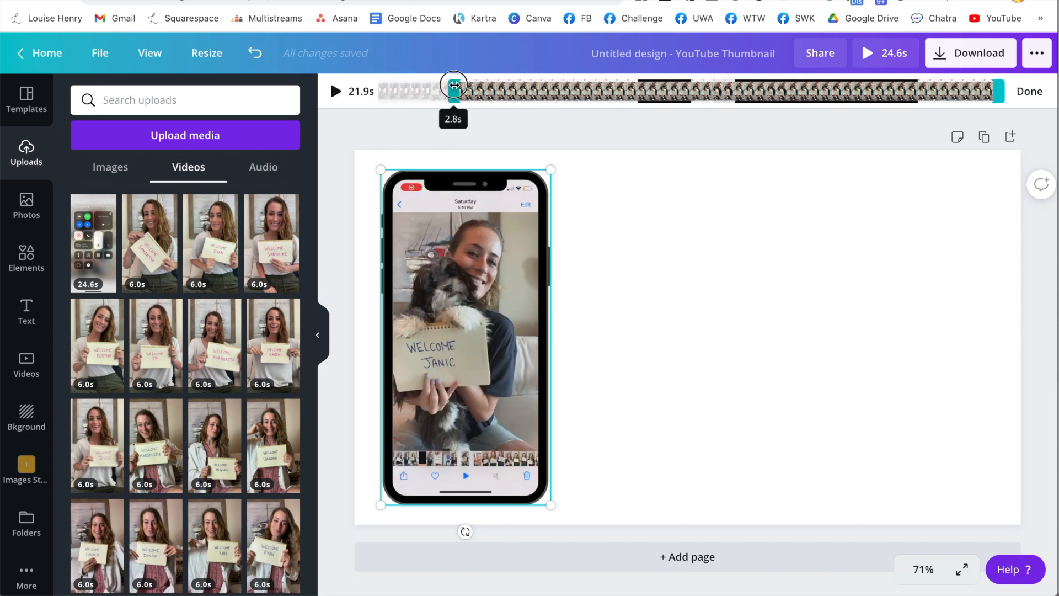
{"action": "left_click", "coordinate": [336, 92]}
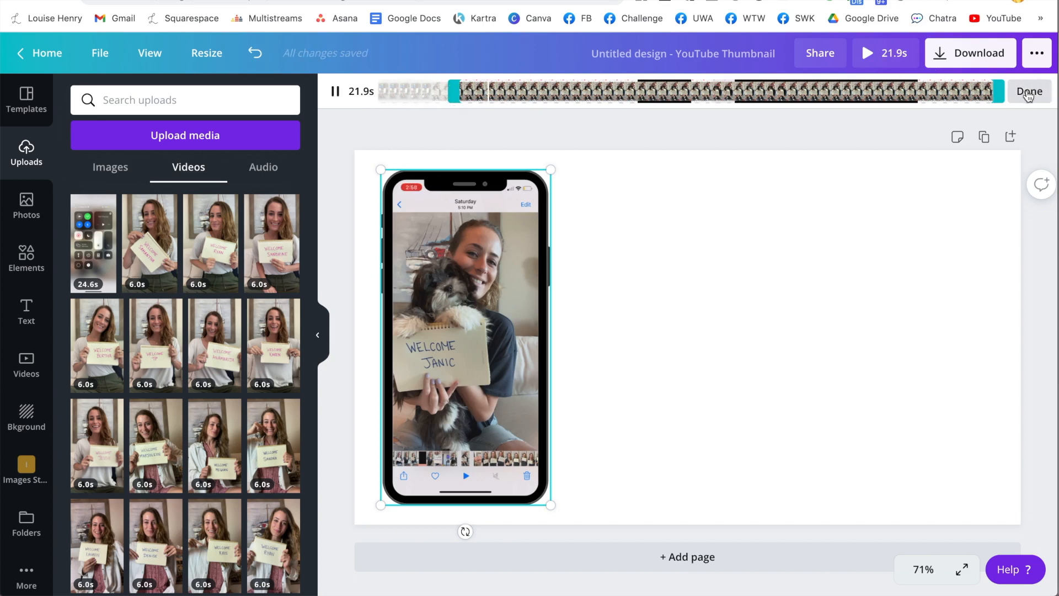
{"action": "left_click", "coordinate": [465, 338]}
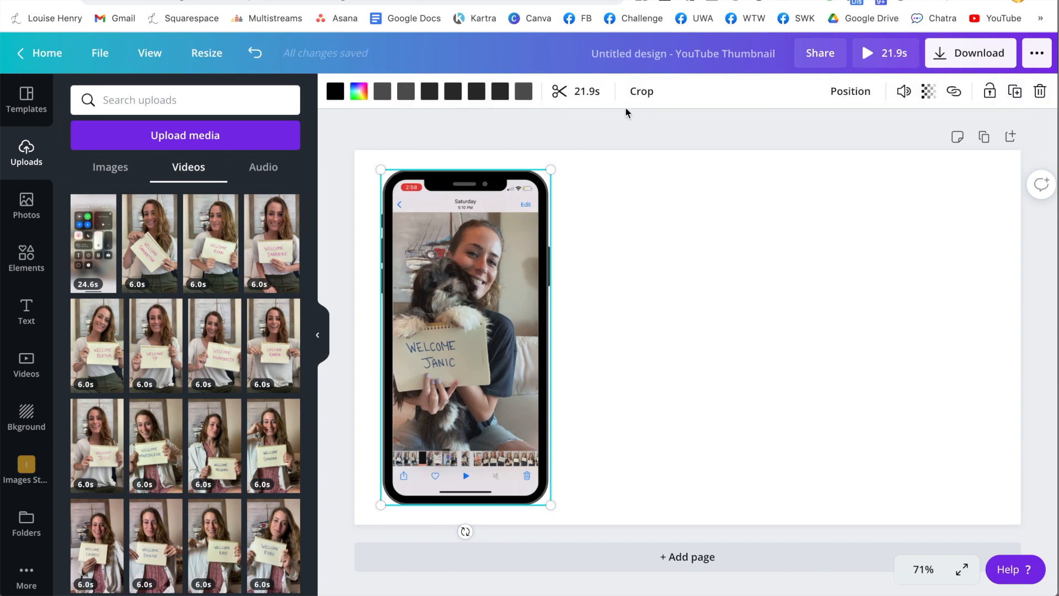
- Crop the clip larger inside the frame so the iOS status bar and controls are hidden
{"action": "left_click", "coordinate": [640, 92]}
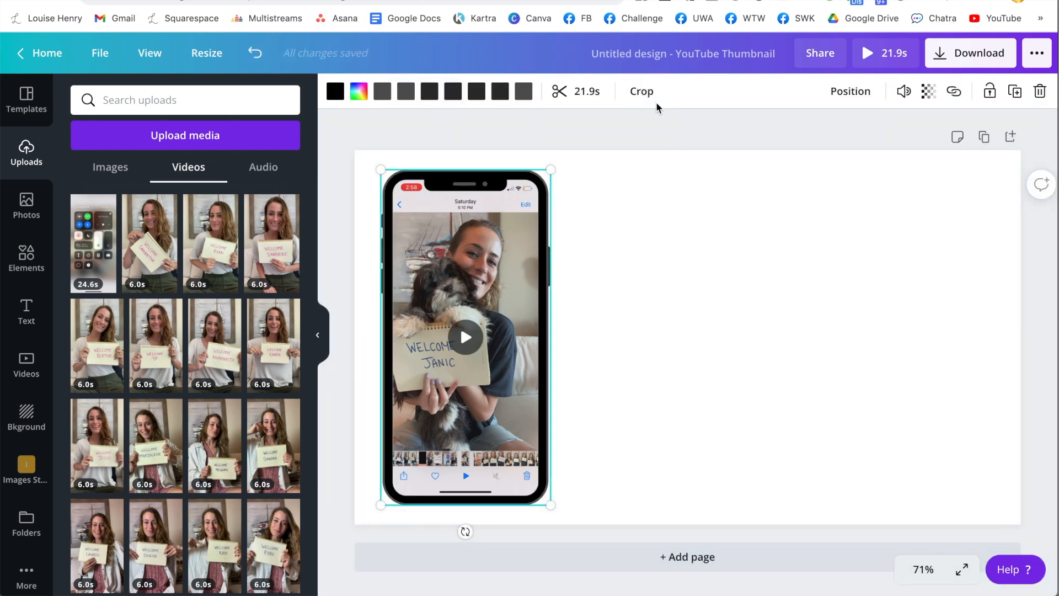
{"action": "left_click", "coordinate": [640, 91]}
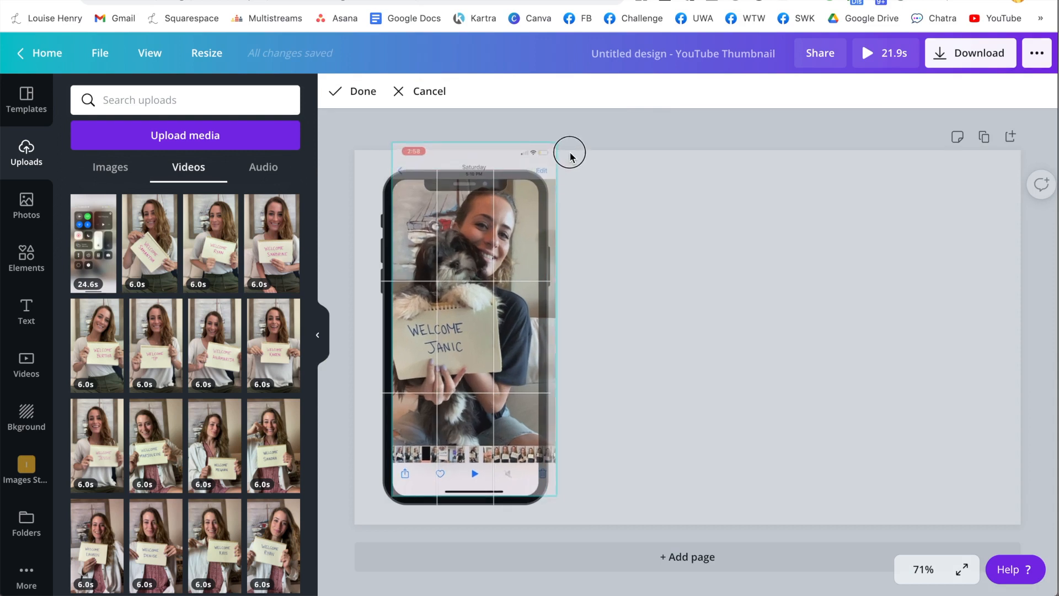
{"action": "left_click_drag", "start_coordinate": [569, 152], "coordinate": [572, 511]}
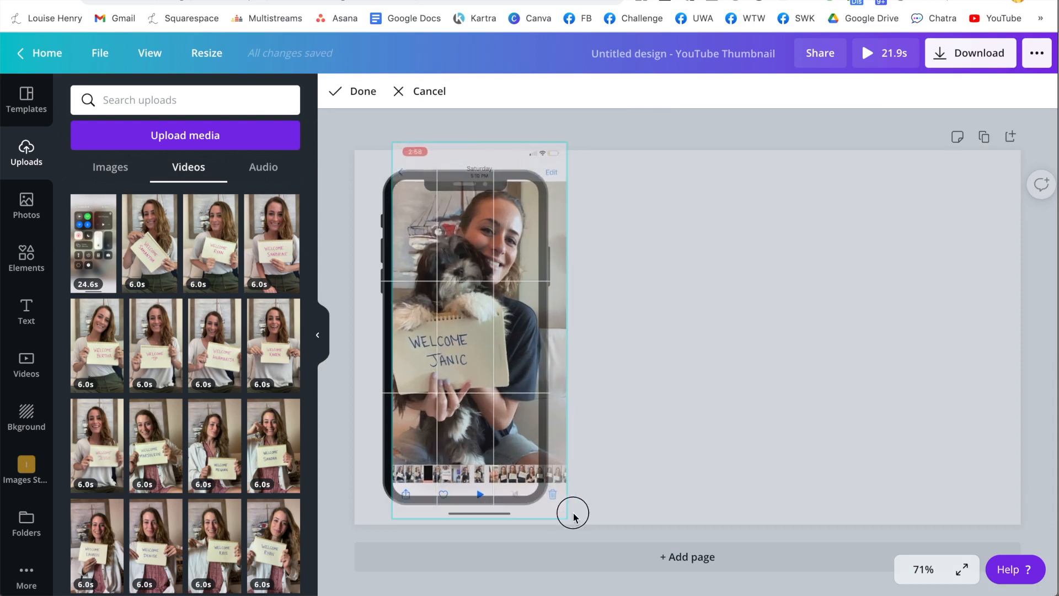
{"action": "left_click", "coordinate": [351, 91]}
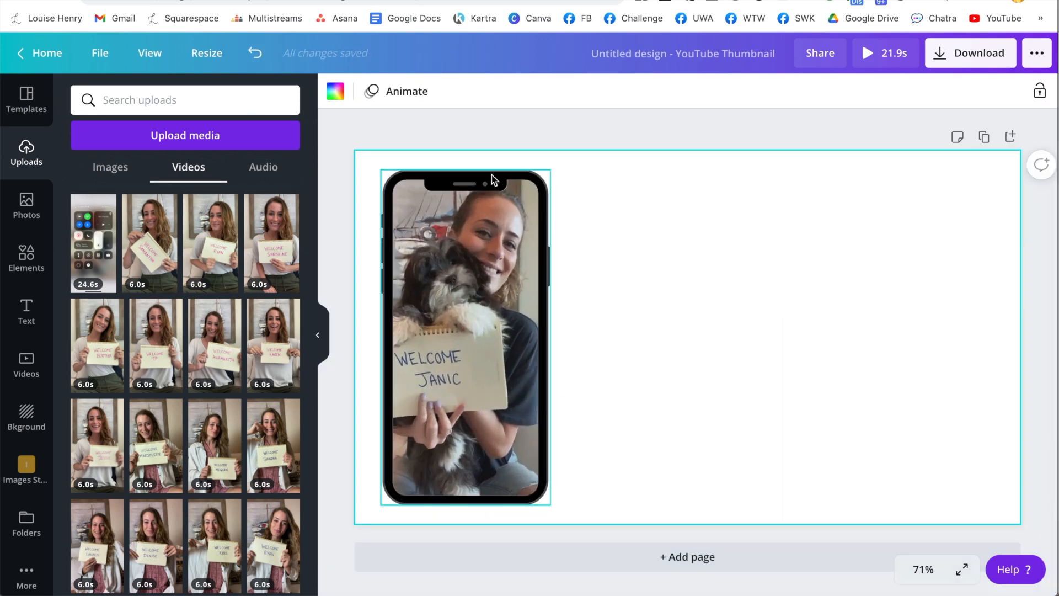
- Recolour the phone frame's body white from the Document Colors swatches
{"action": "left_click", "coordinate": [464, 338]}
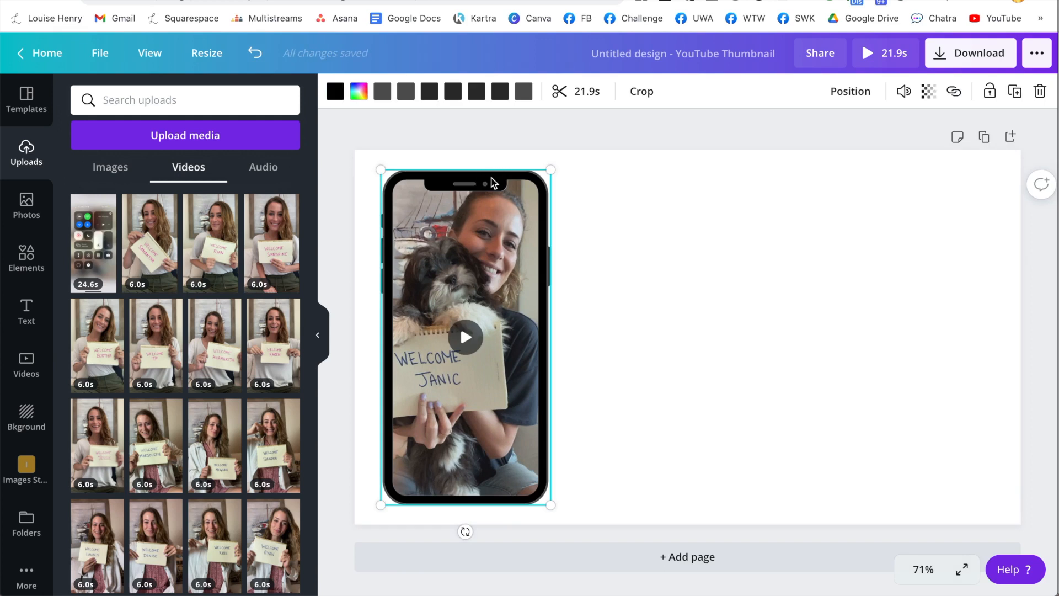
{"action": "mouse_move", "coordinate": [401, 131]}
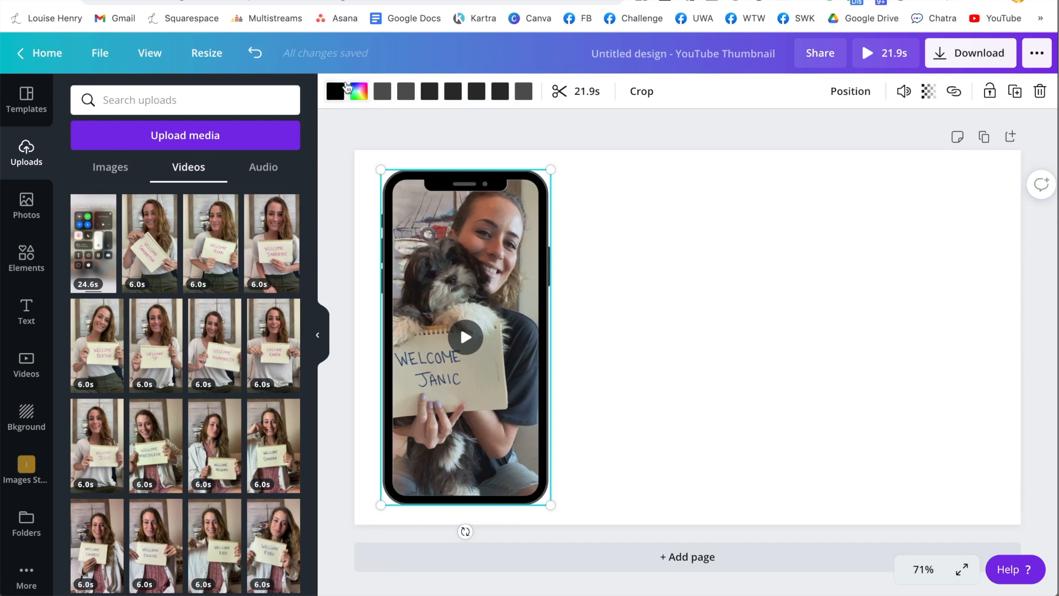
{"action": "left_click", "coordinate": [335, 92]}
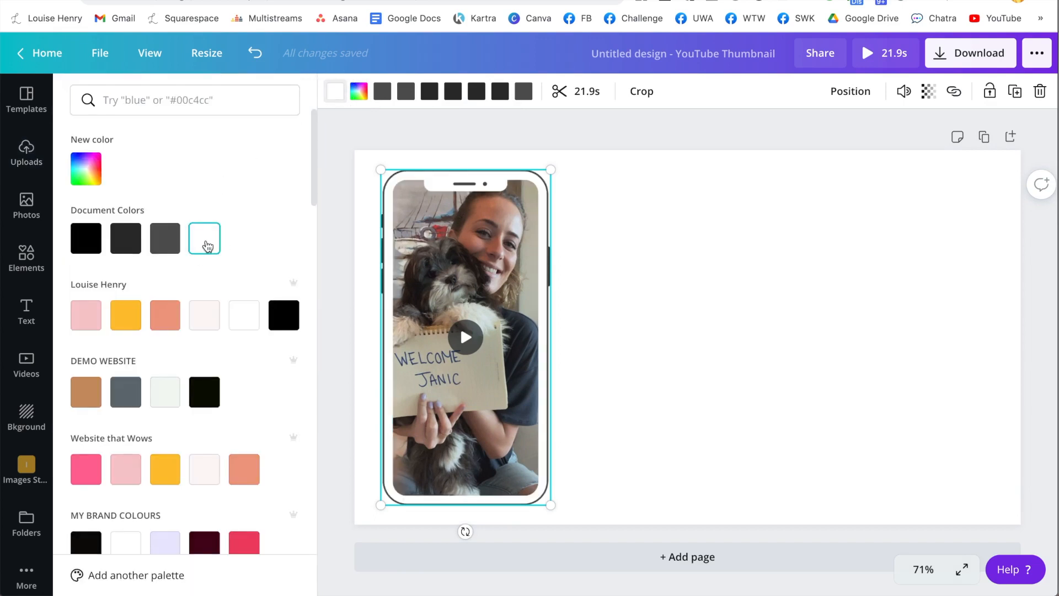
{"action": "left_click", "coordinate": [25, 152]}
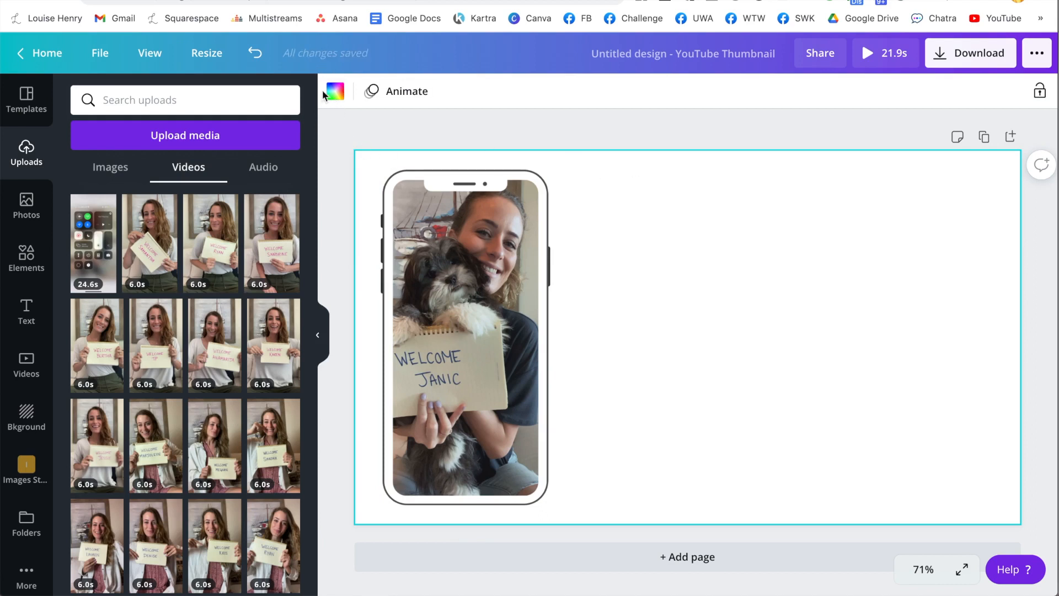
- Fill the page background with a custom light green, then bring up the download settings
{"action": "left_click", "coordinate": [334, 92]}
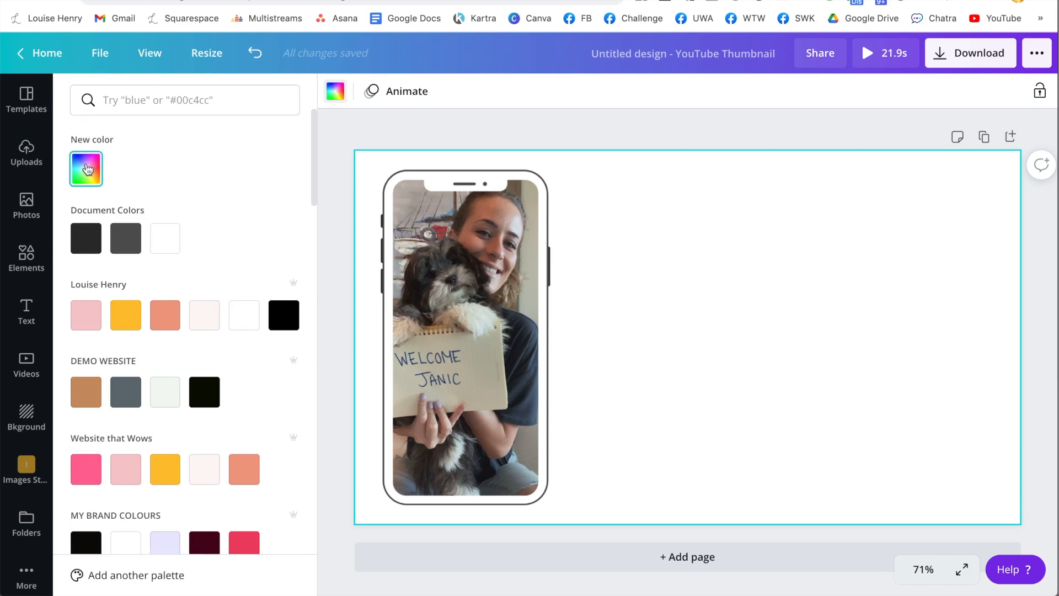
{"action": "left_click", "coordinate": [86, 168]}
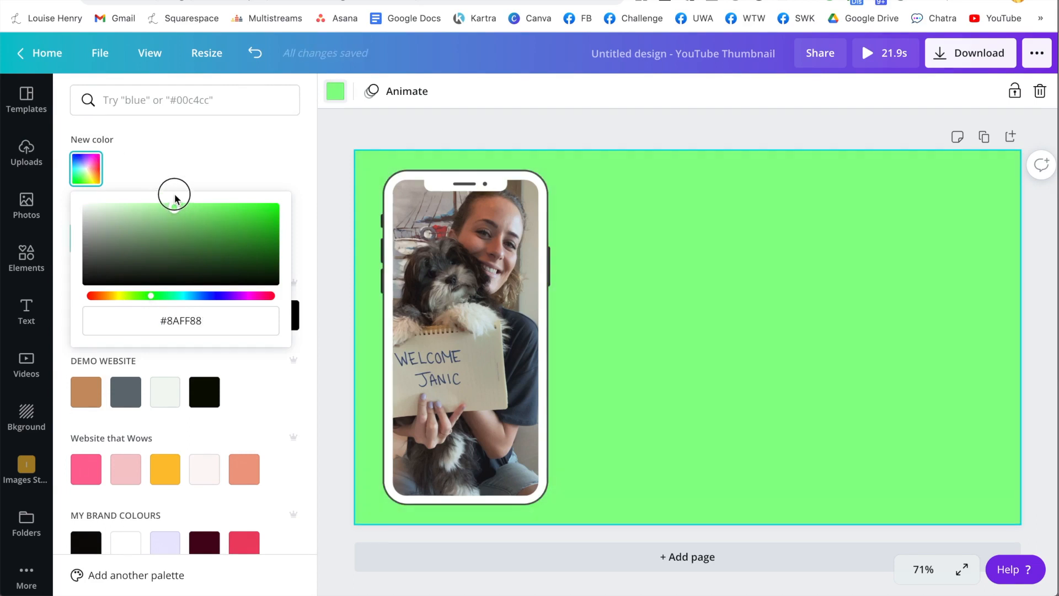
{"action": "left_click_drag", "start_coordinate": [175, 194], "coordinate": [154, 208]}
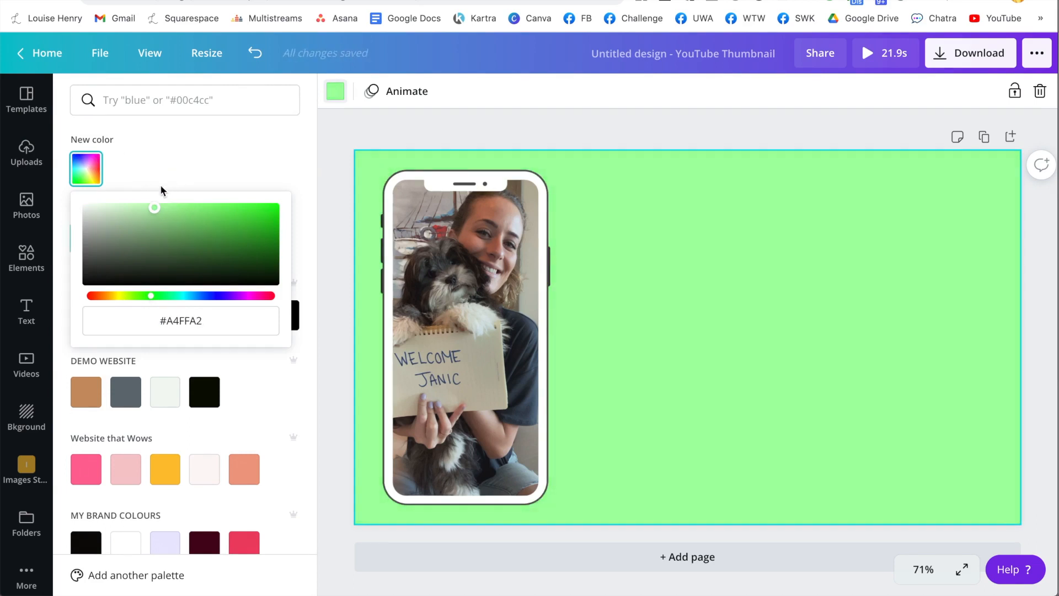
{"action": "left_click", "coordinate": [25, 153]}
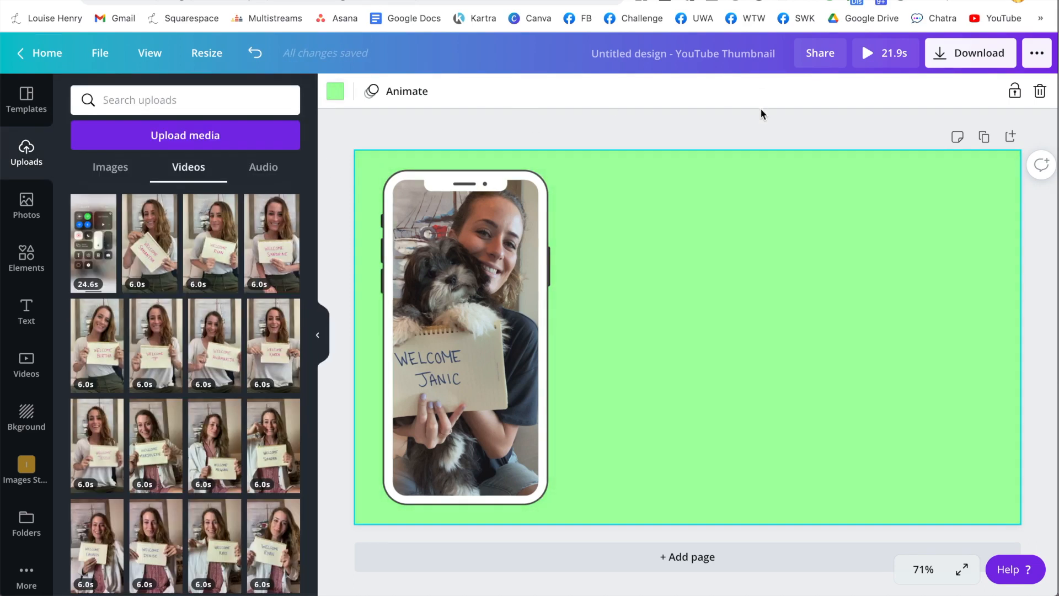
{"action": "left_click", "coordinate": [970, 53]}
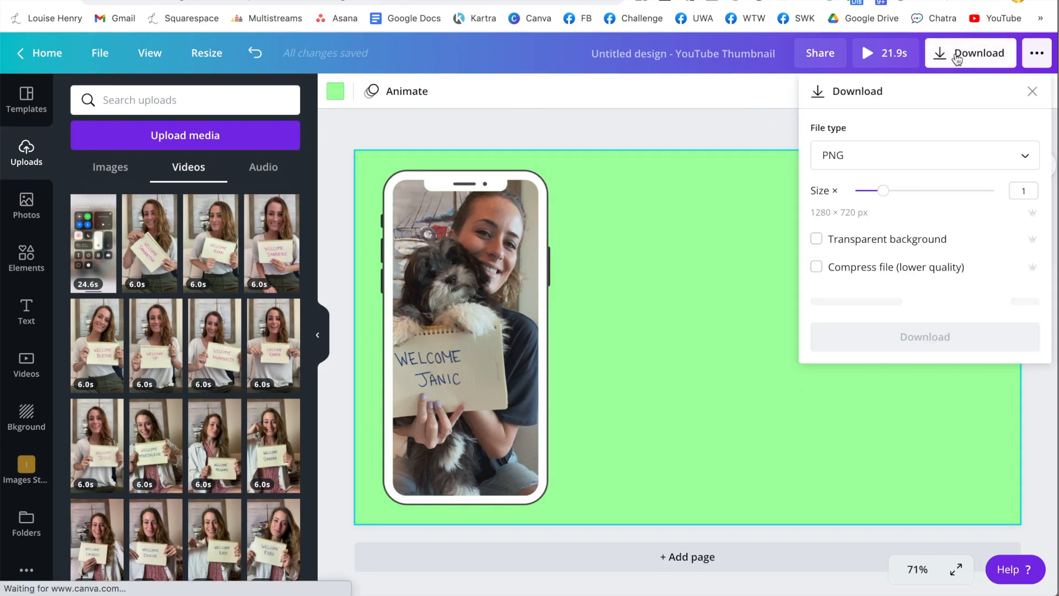
- Switch the download file type to MP4 Video and start the export
{"action": "left_click", "coordinate": [924, 154]}
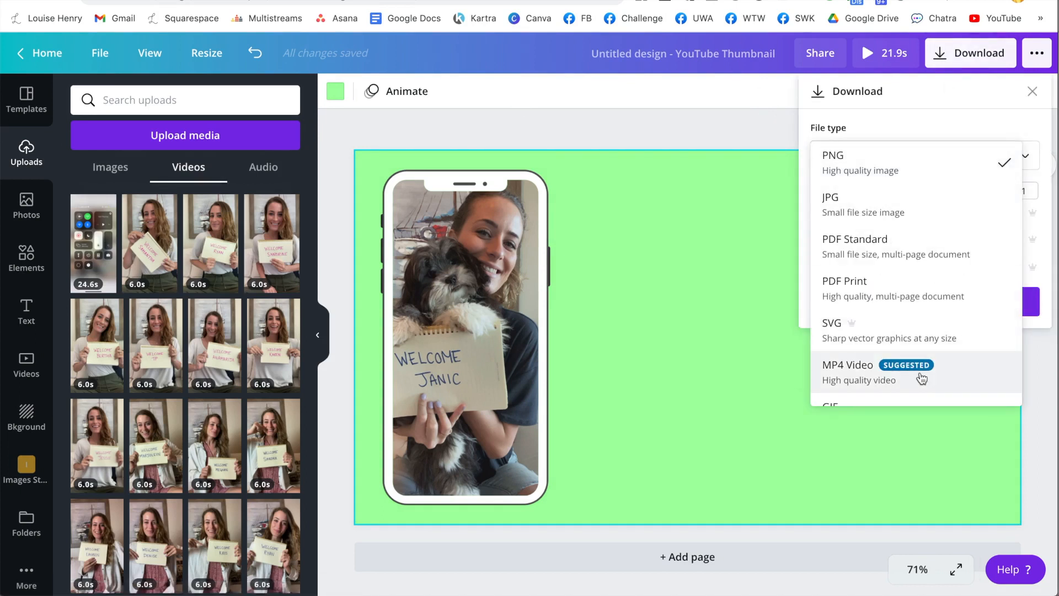
{"action": "left_click", "coordinate": [848, 365]}
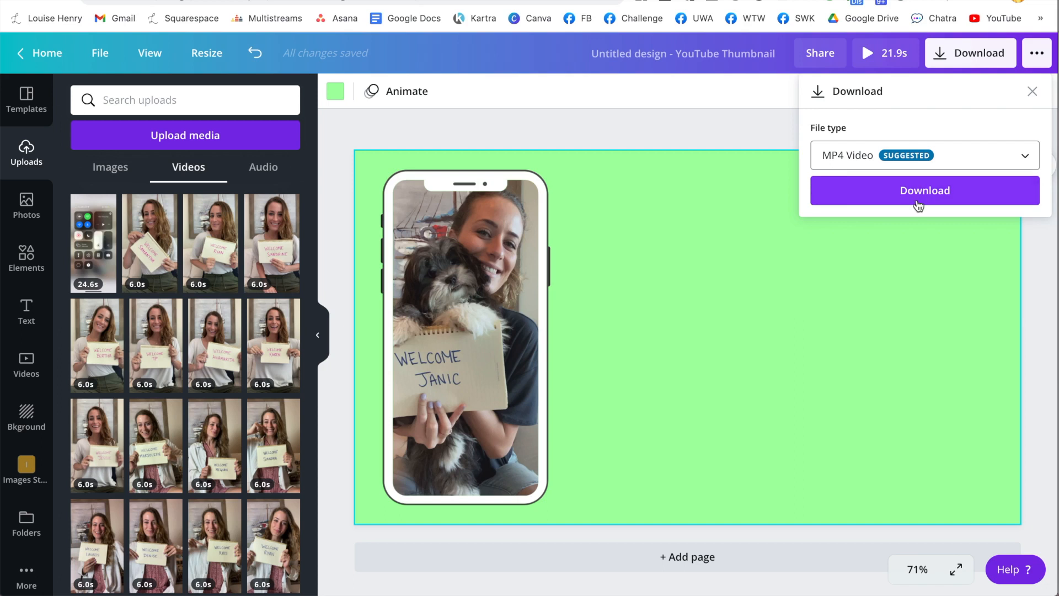
{"action": "left_click", "coordinate": [925, 190]}
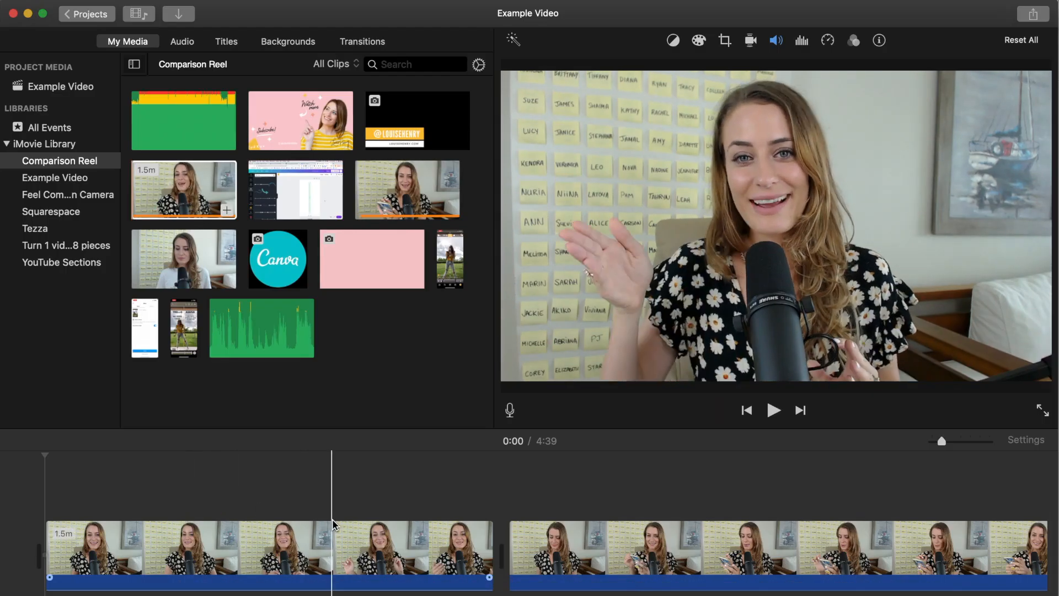
- Select Untitled design (2).mp4 in Downloads for the overlay track
{"action": "left_click", "coordinate": [205, 558]}
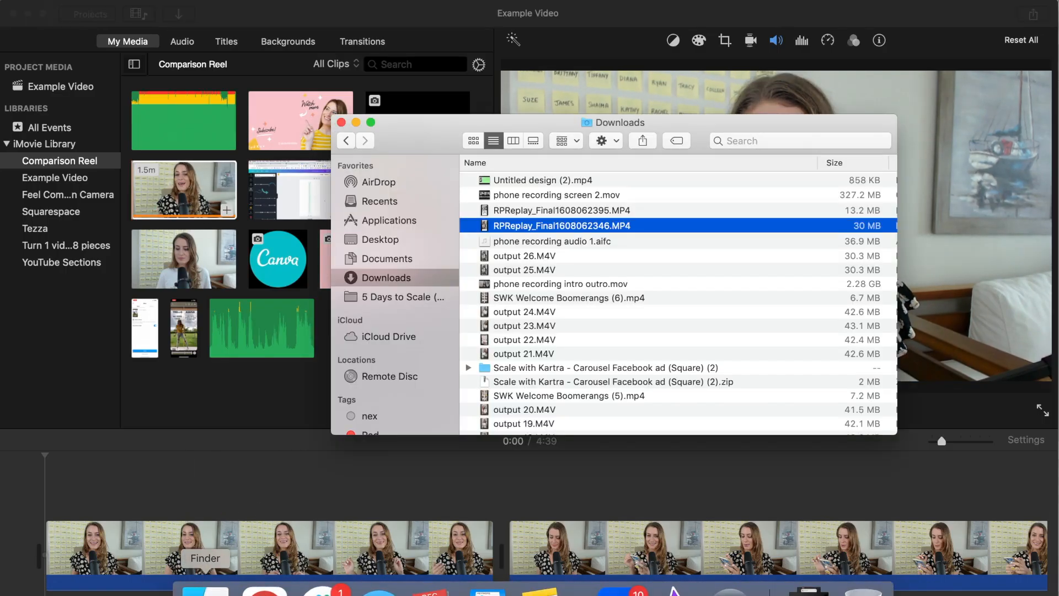
{"action": "left_click", "coordinate": [542, 180]}
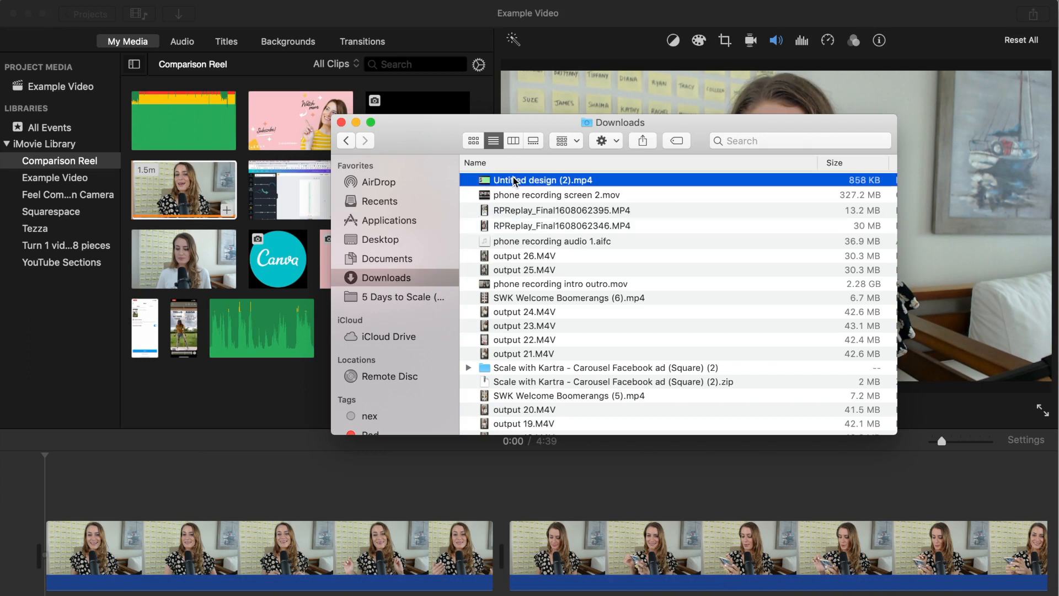
{"action": "mouse_move", "coordinate": [520, 184]}
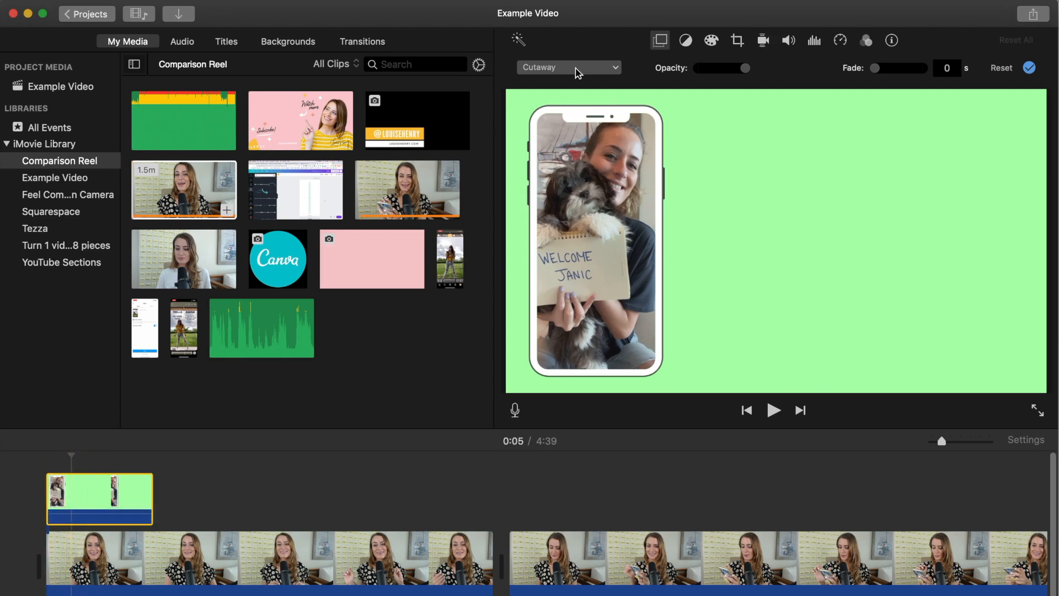
{"action": "mouse_move", "coordinate": [608, 68]}
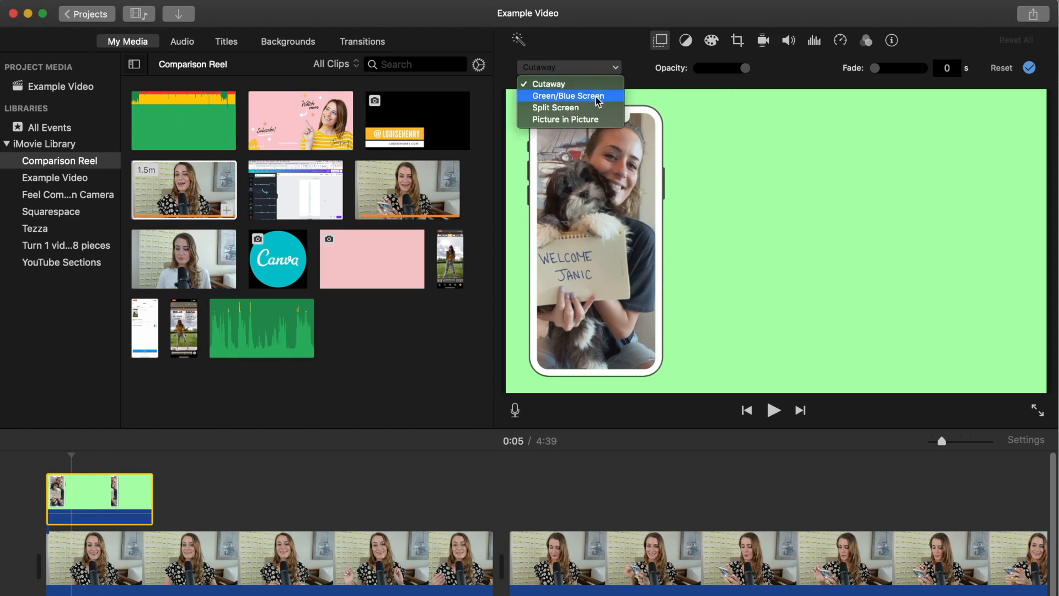
- Apply the Green/Blue Screen overlay setting to the phone-frame clip
{"action": "left_click", "coordinate": [567, 94]}
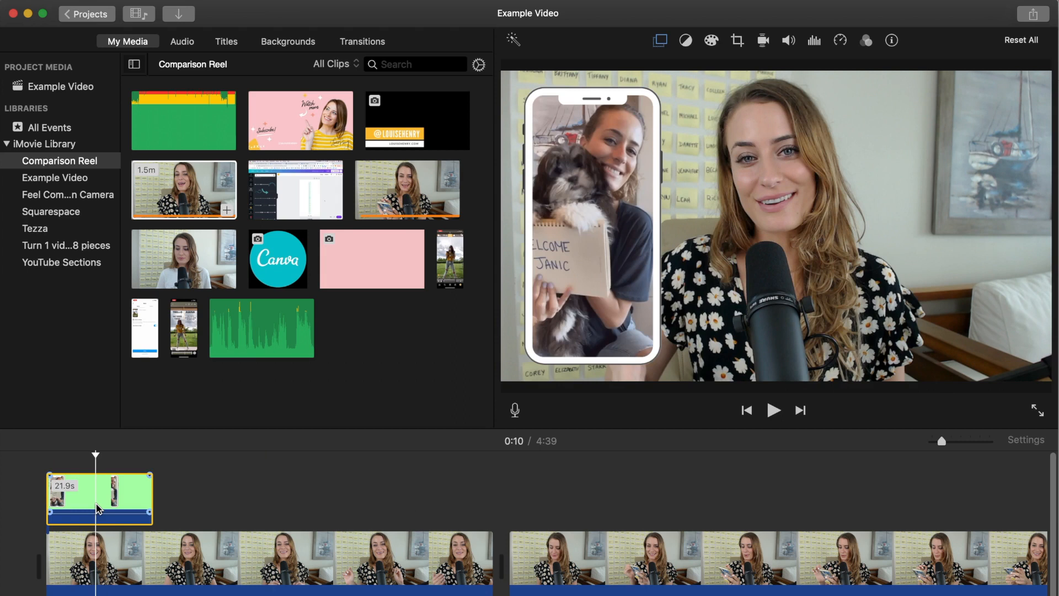
{"action": "left_click", "coordinate": [772, 410]}
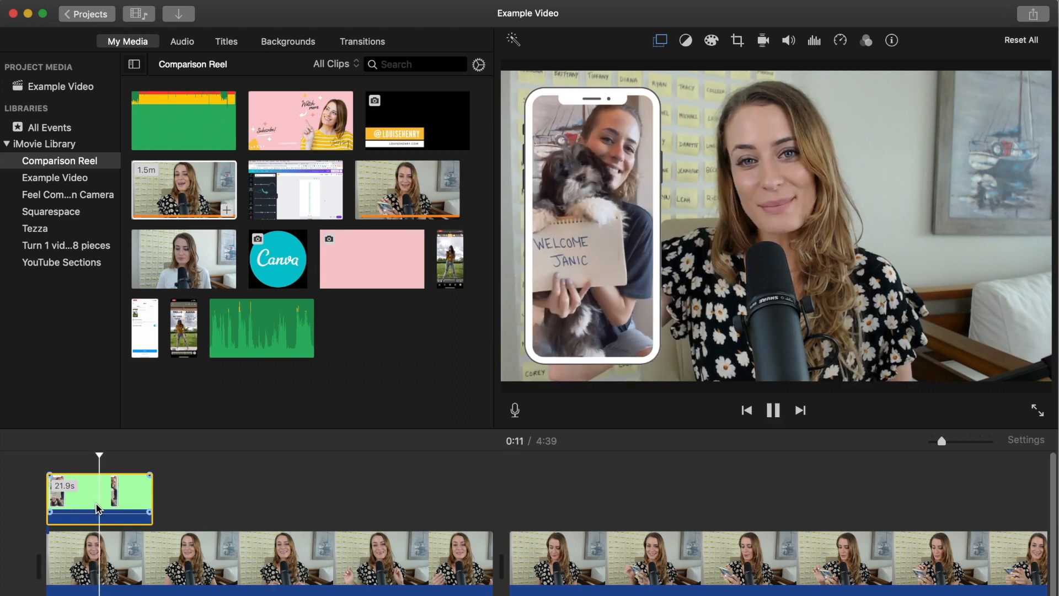